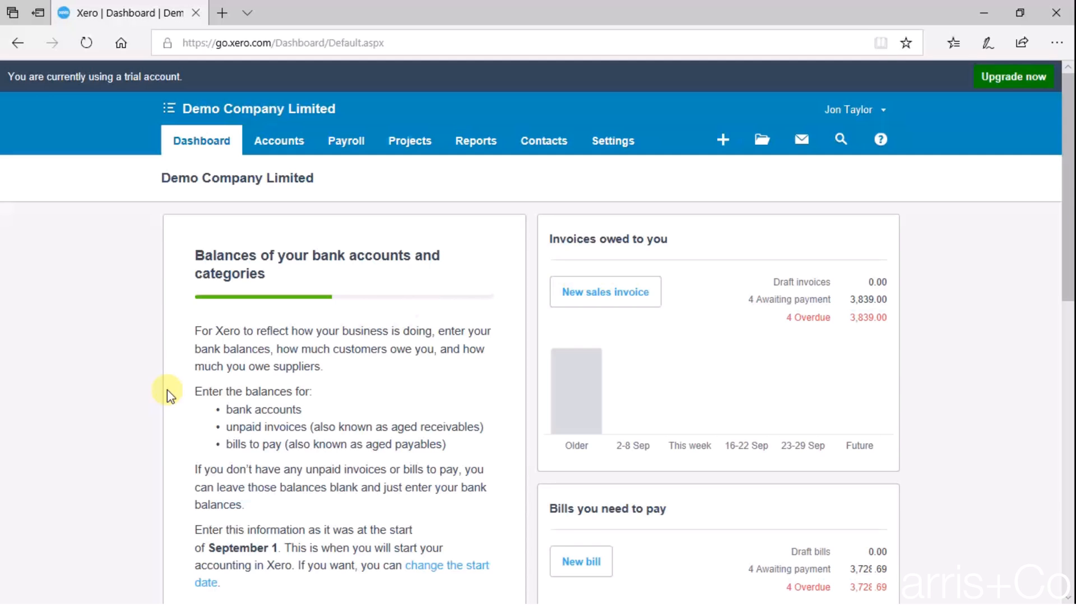
pyautogui.moveTo(723, 141)
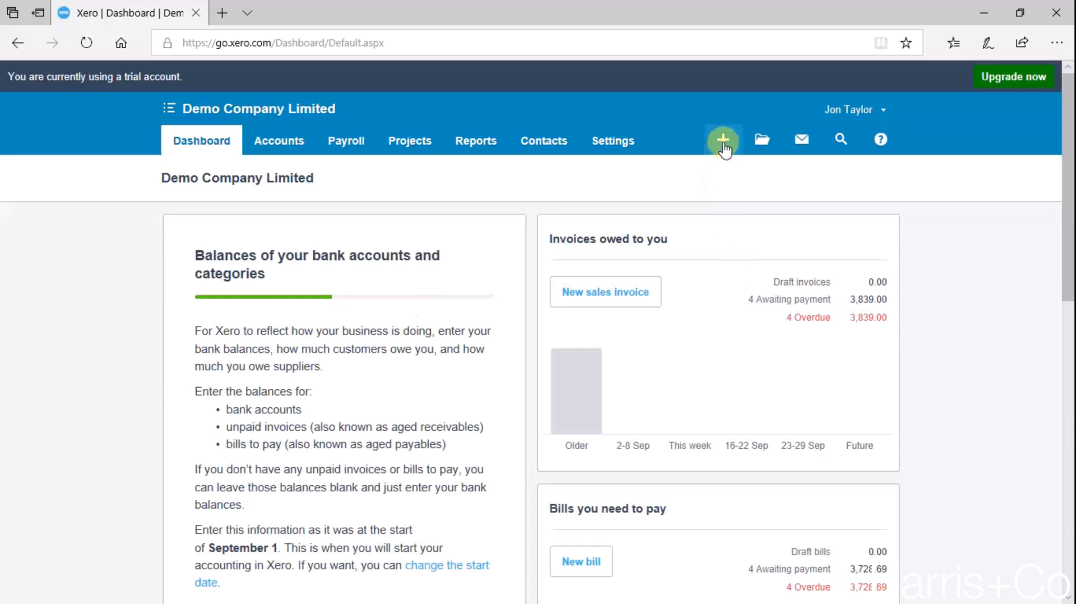
# Start a new sales quote from the + New menu on the dashboard
pyautogui.click(723, 141)
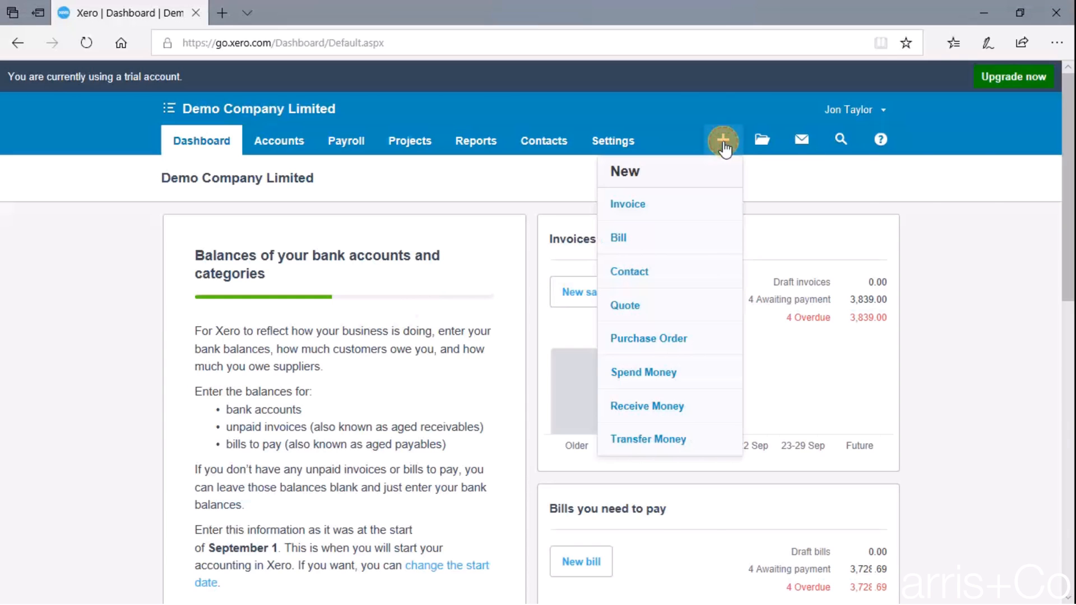
pyautogui.moveTo(625, 305)
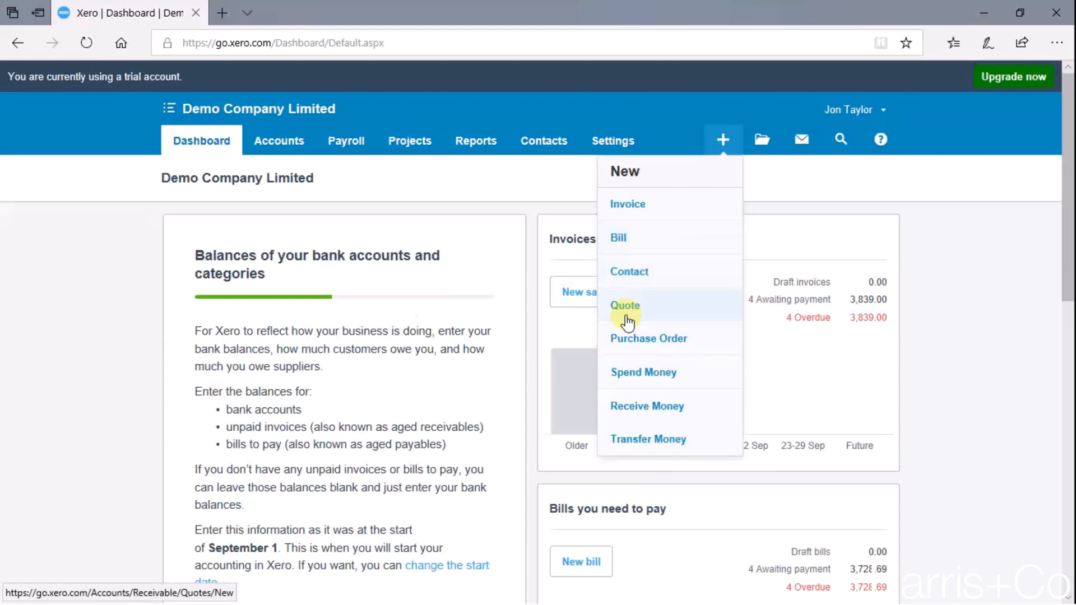
pyautogui.click(625, 305)
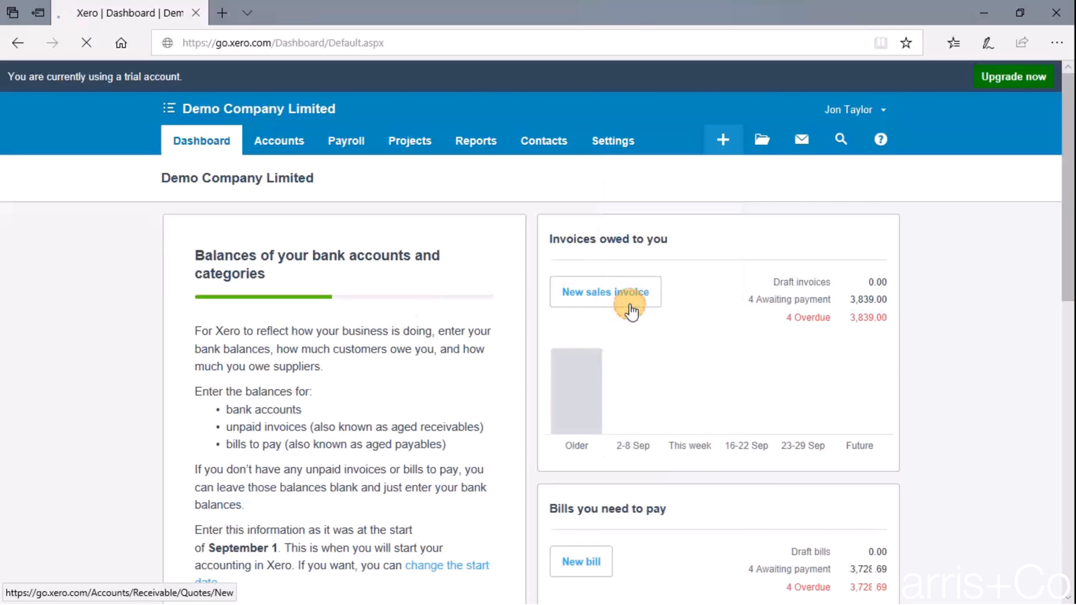
# Land on the blank QU-0001 quote form and move into the Customer field
pyautogui.click(605, 292)
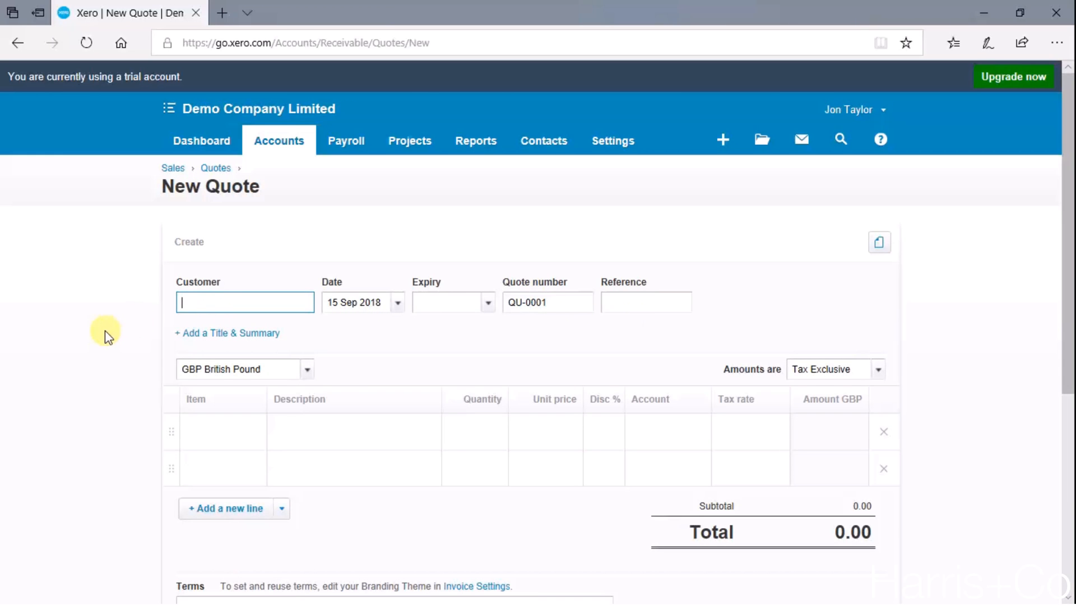
pyautogui.scroll(-3)
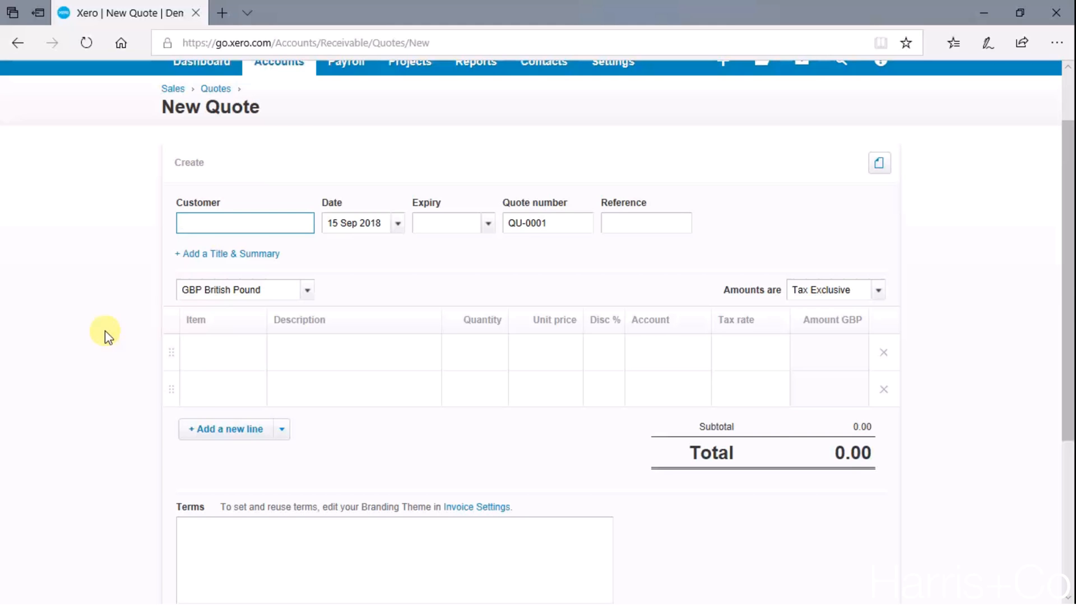
pyautogui.click(245, 222)
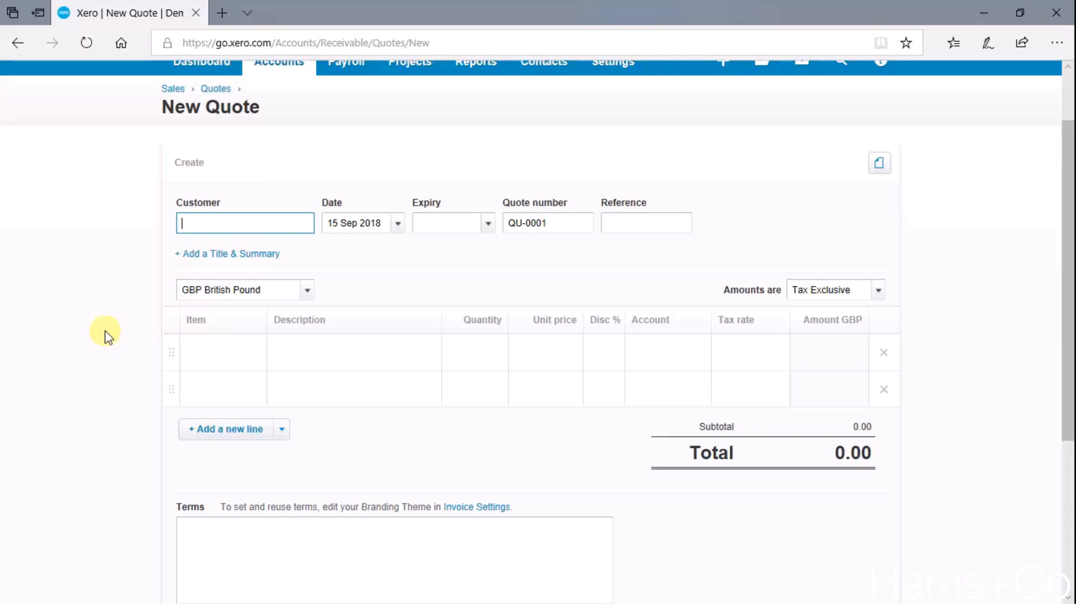
# Choose A Customer Limited as the quote's customer from the suggestions
pyautogui.write('a')
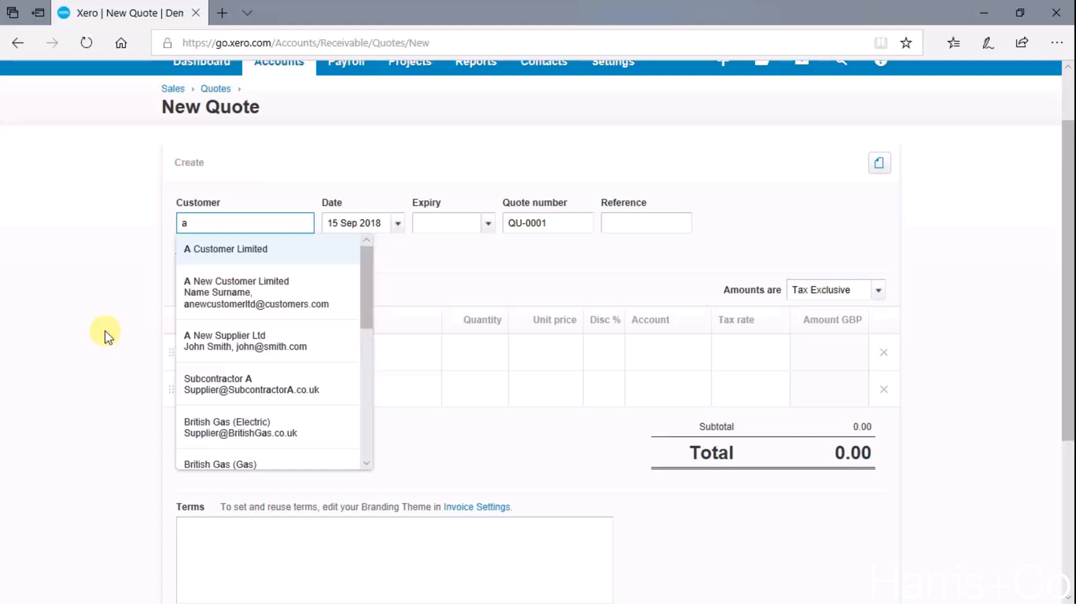
pyautogui.moveTo(231, 258)
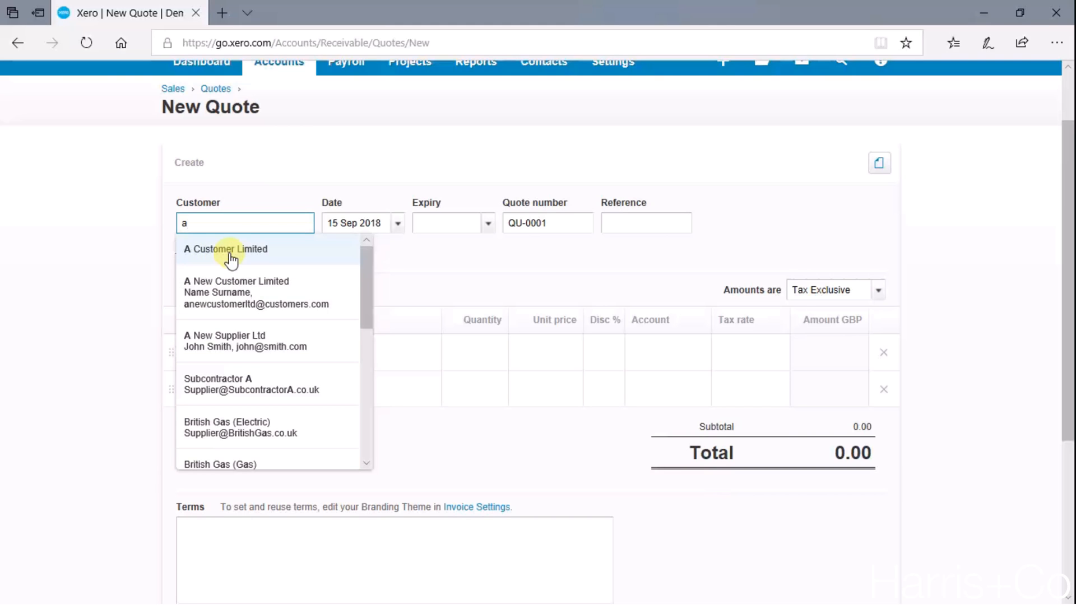
pyautogui.click(225, 249)
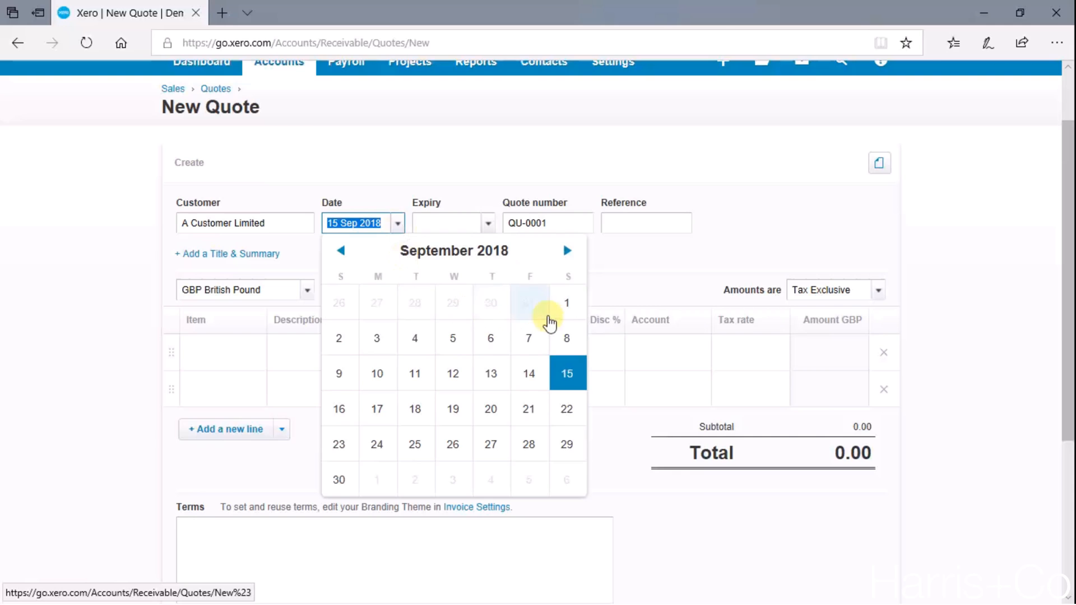
pyautogui.moveTo(566, 303)
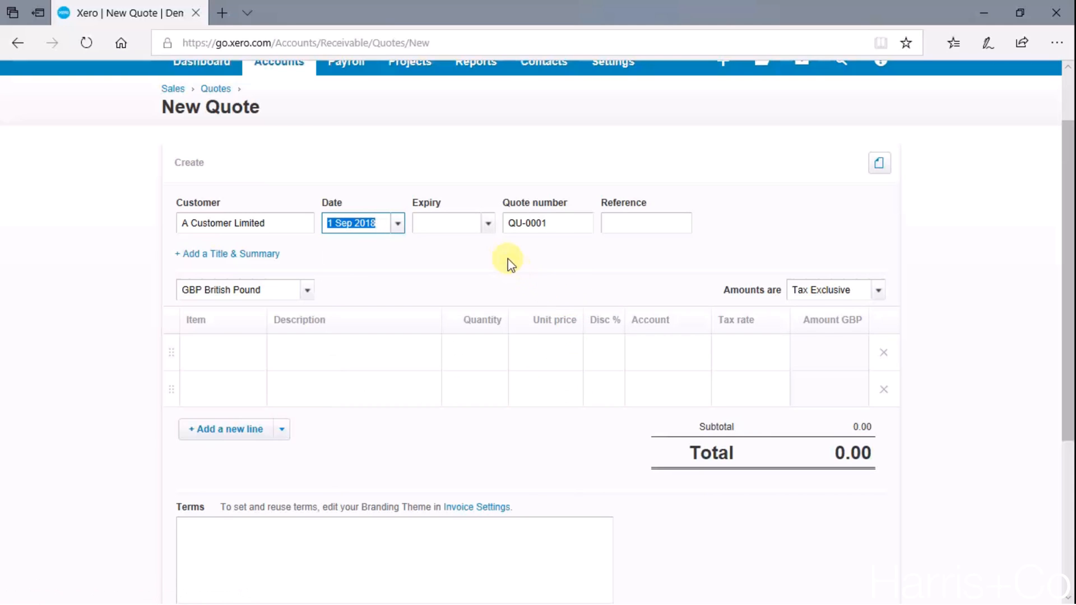
# Set the quote's expiry date to 30 Sep 2018 from the calendar
pyautogui.click(488, 222)
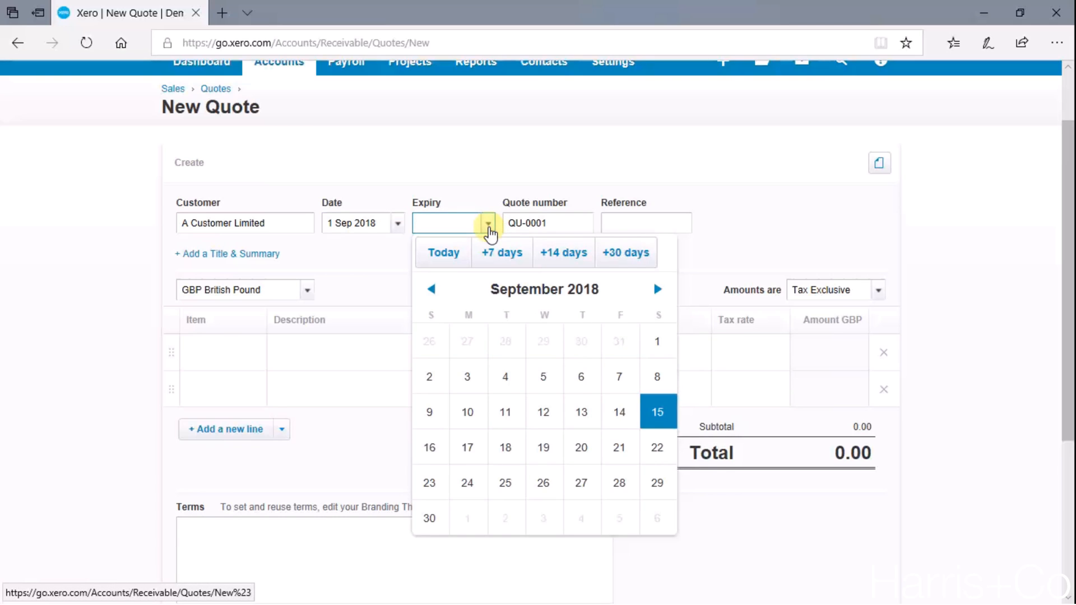
pyautogui.moveTo(430, 518)
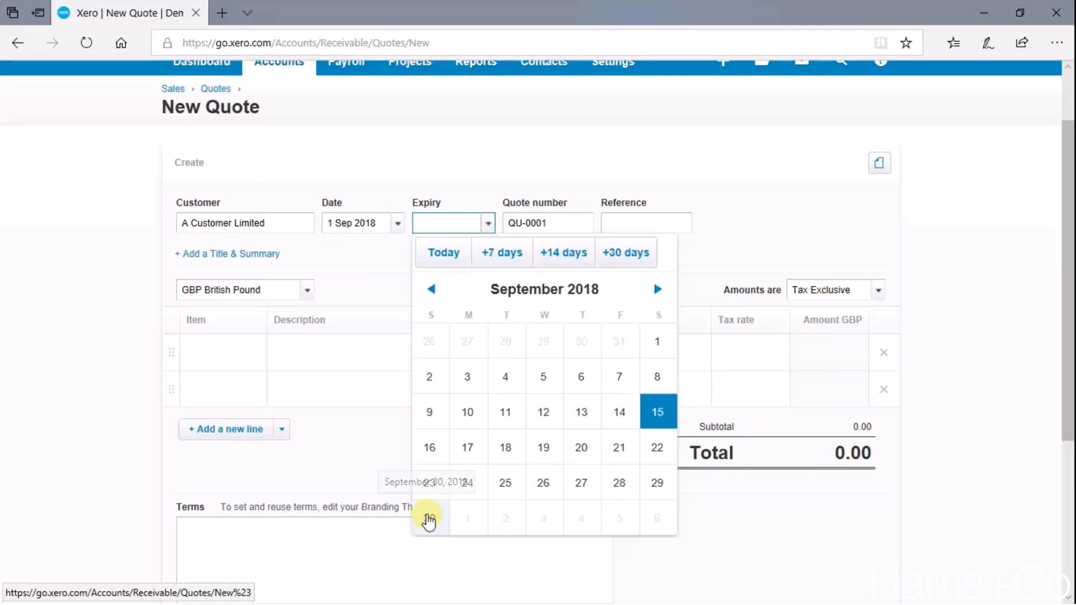
pyautogui.moveTo(430, 518)
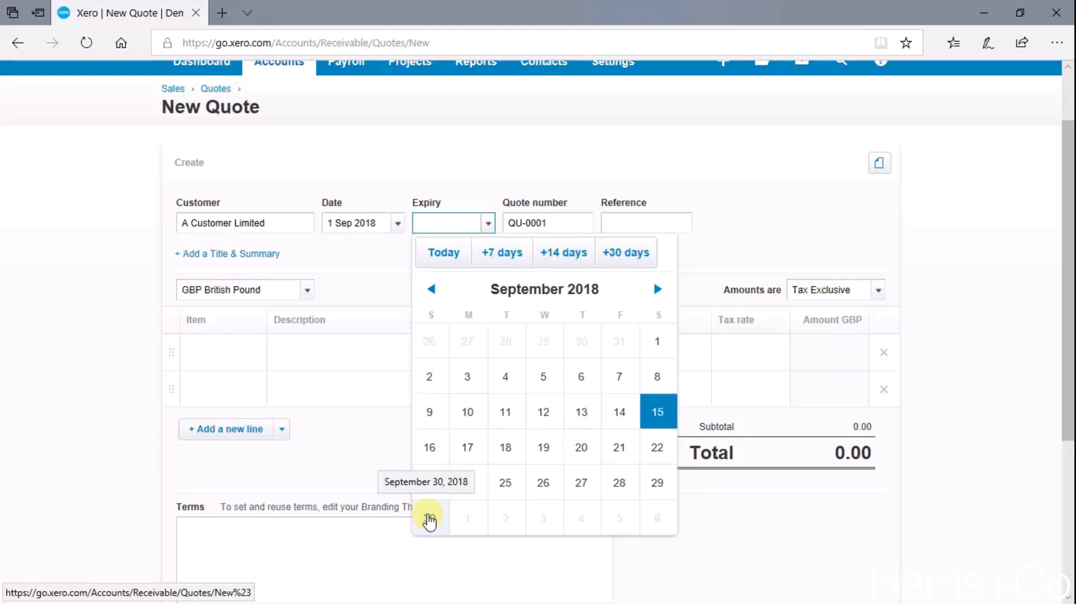
pyautogui.click(430, 518)
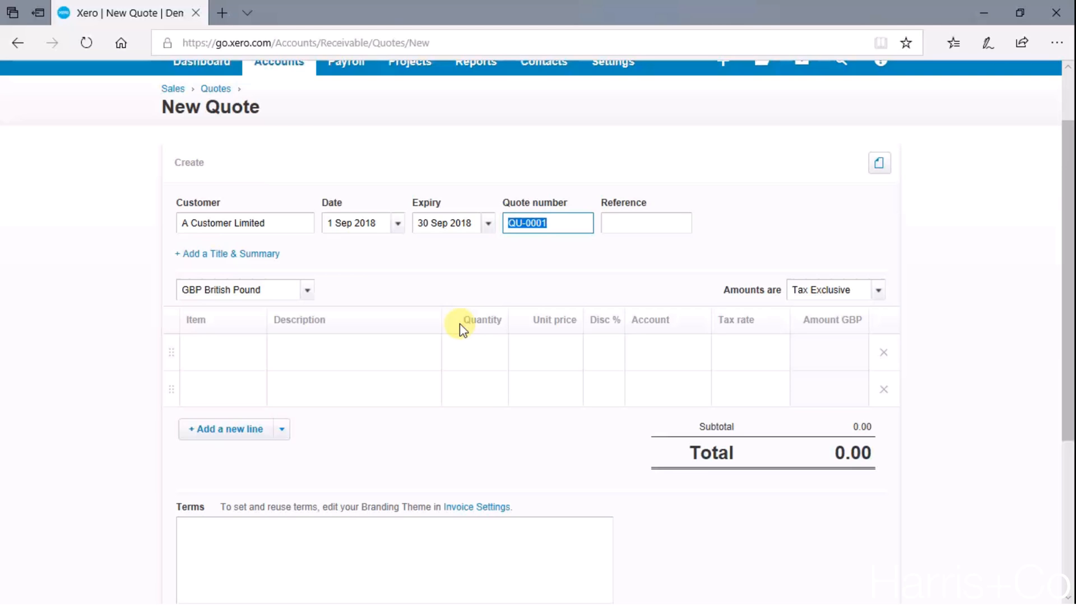
# Enter 123466 as the quote reference
pyautogui.click(646, 224)
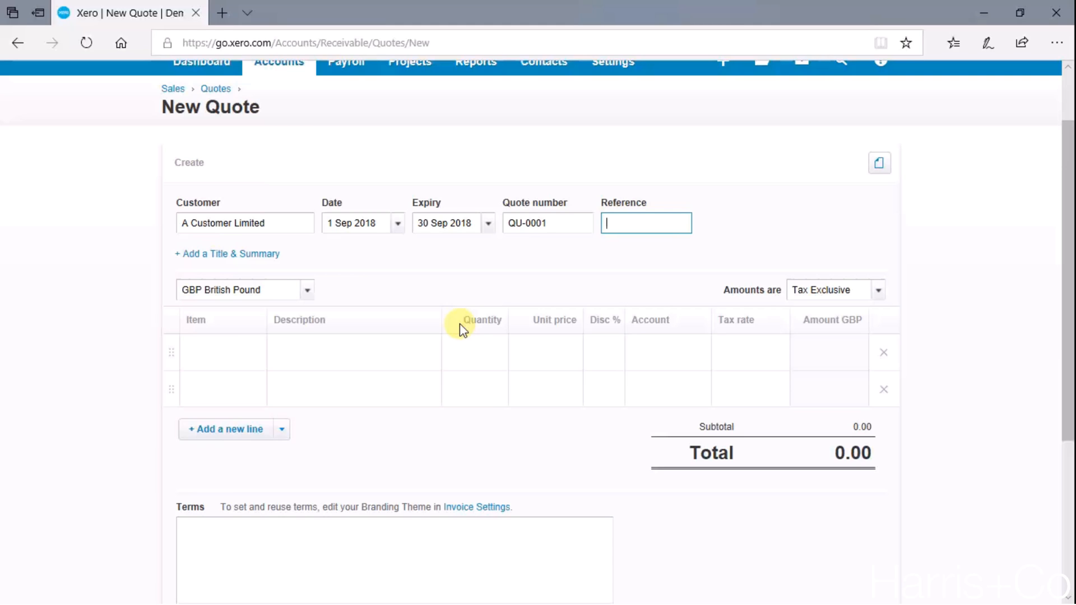
pyautogui.write('123')
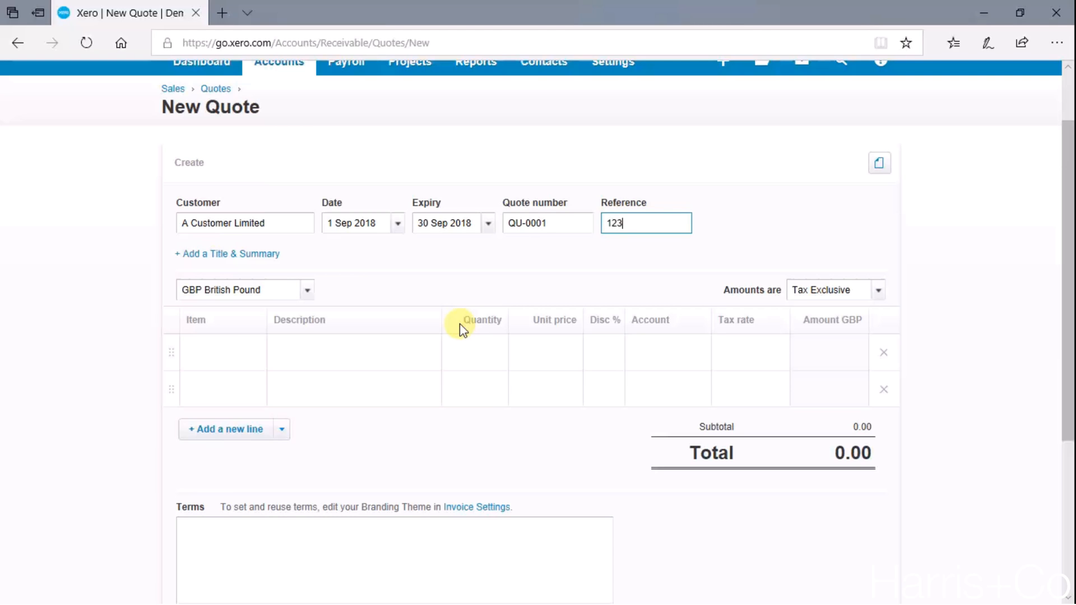
pyautogui.write('466')
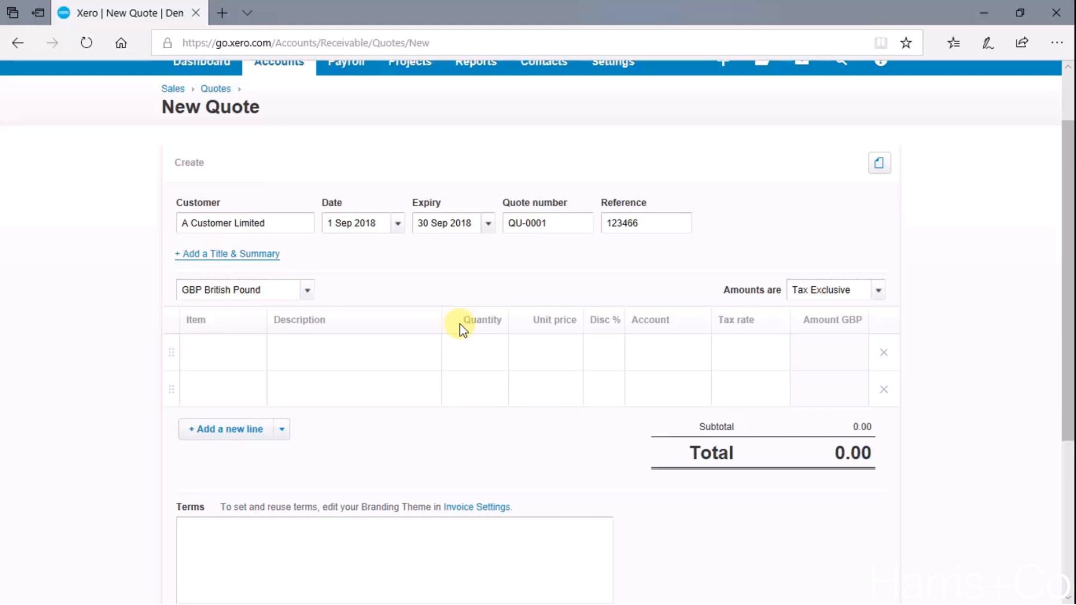
pyautogui.click(223, 352)
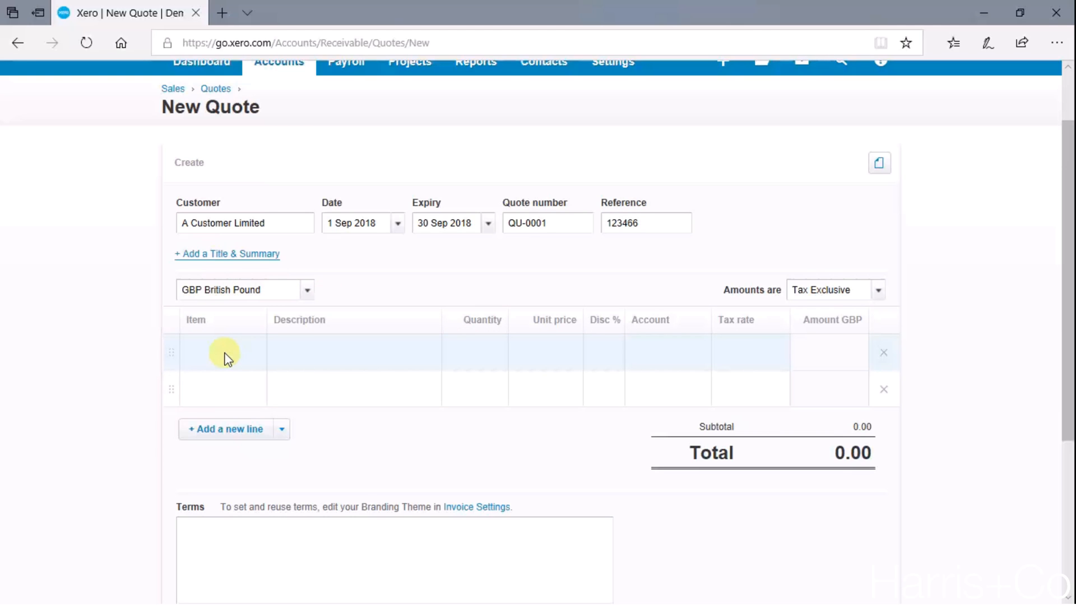
pyautogui.click(223, 352)
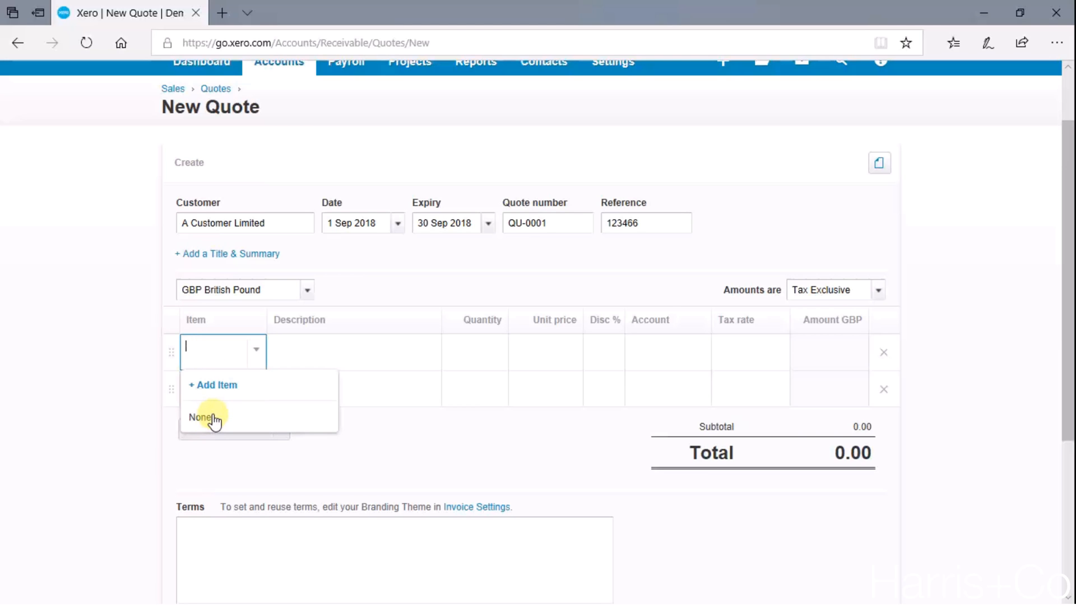
pyautogui.moveTo(255, 381)
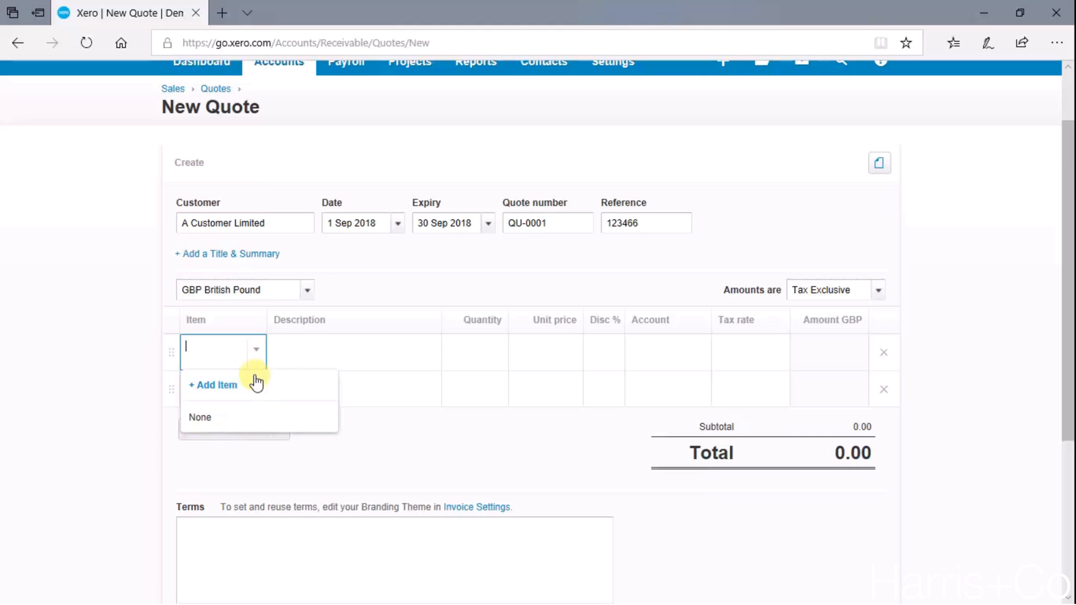
pyautogui.moveTo(314, 352)
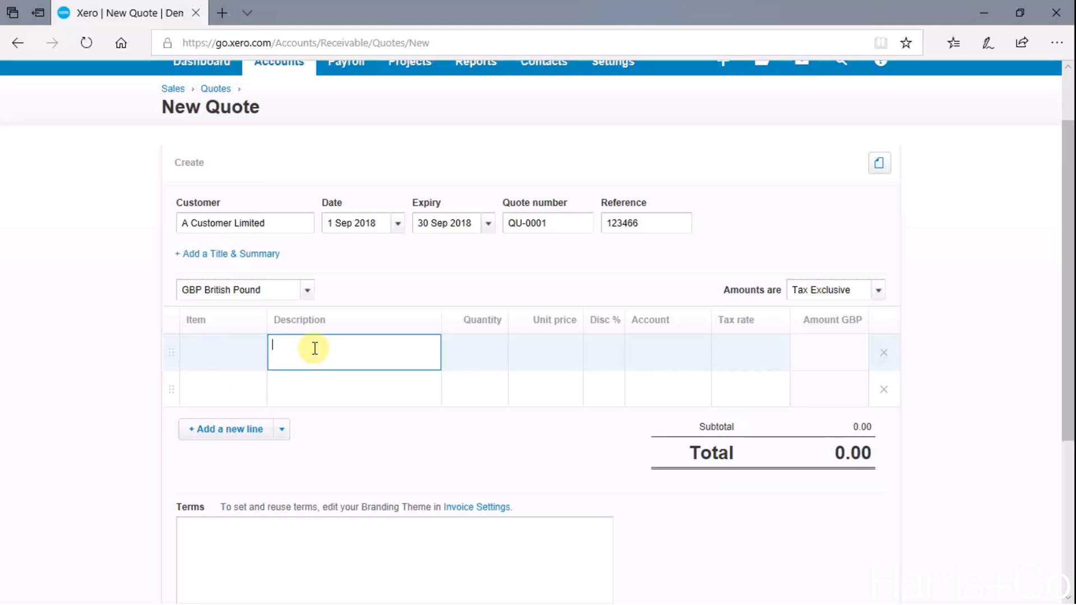
# Fill the first line with Calculators, quantity 10, unit price 5.00, for a 50.00 total
pyautogui.write('Calcu')
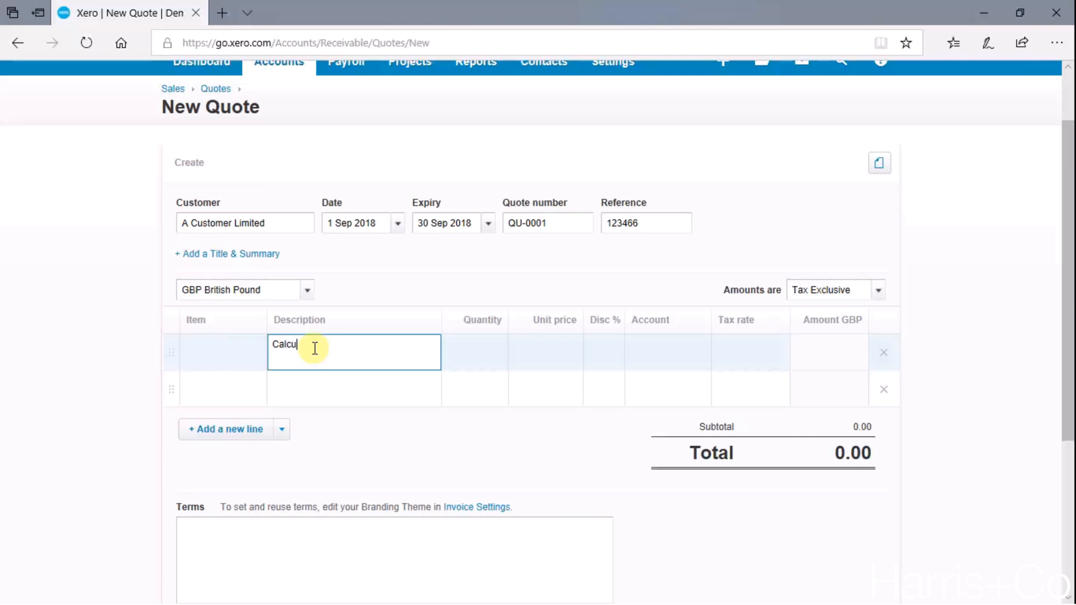
pyautogui.write('lators')
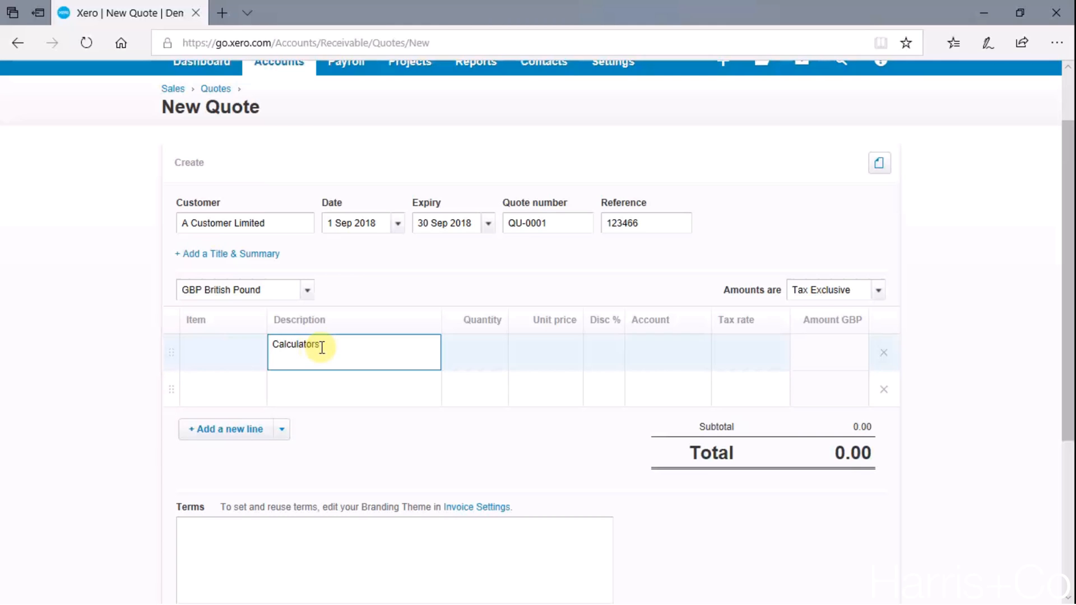
pyautogui.click(474, 352)
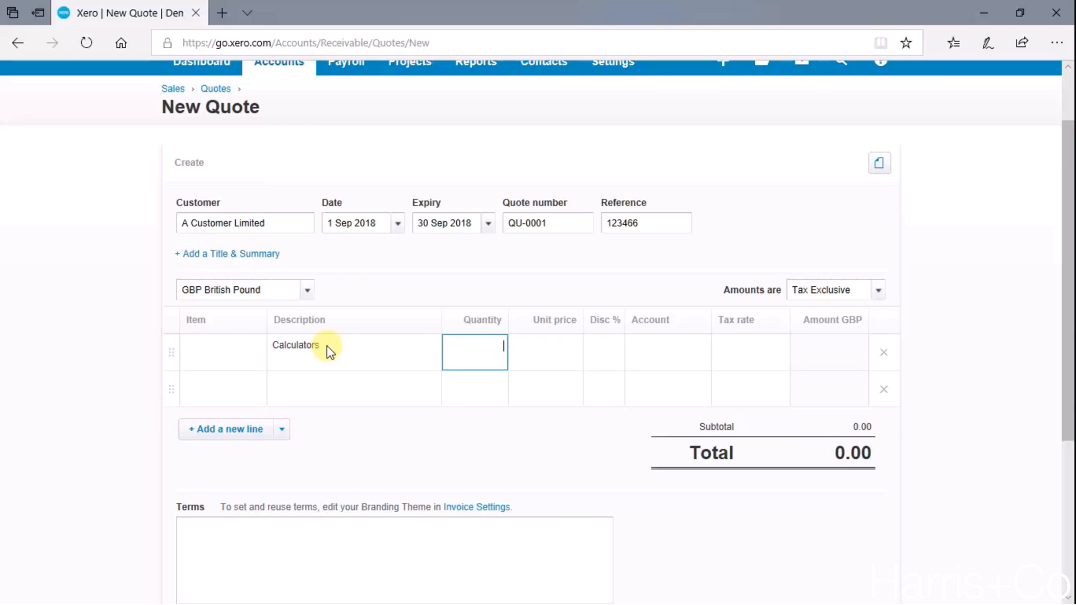
pyautogui.write('10.00')
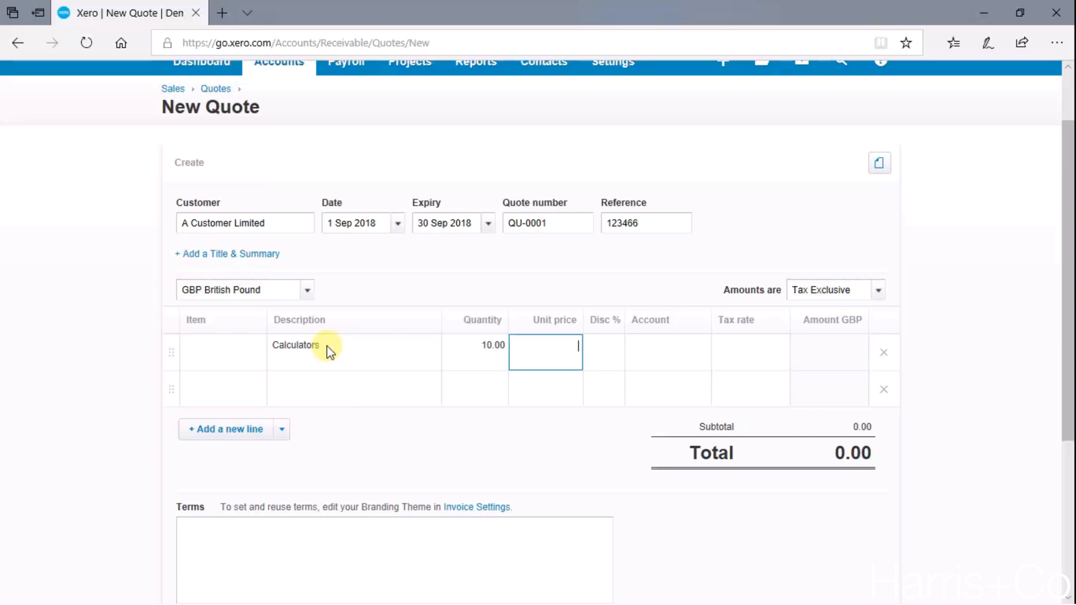
pyautogui.write('5.00')
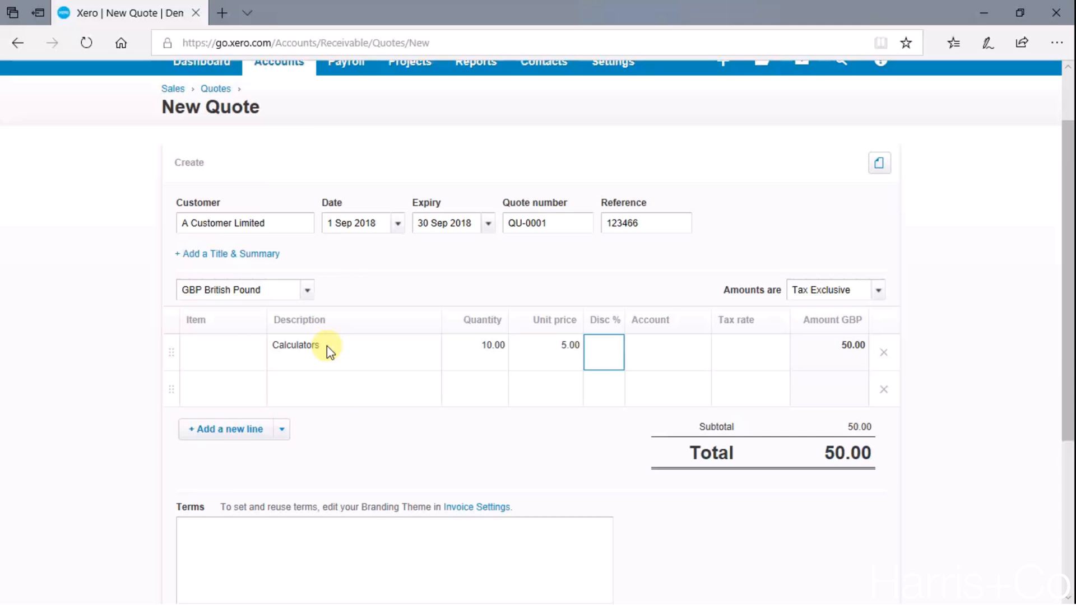
pyautogui.click(603, 352)
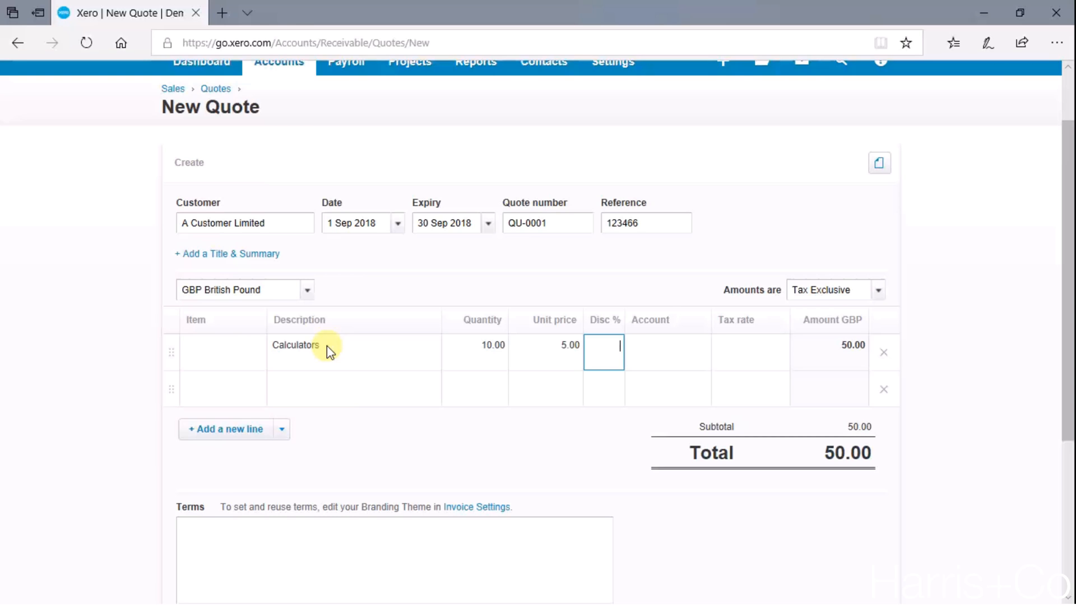
# Code the Calculators line to account 200 - Sales, adding 20% VAT for a 60.00 total
pyautogui.click(666, 352)
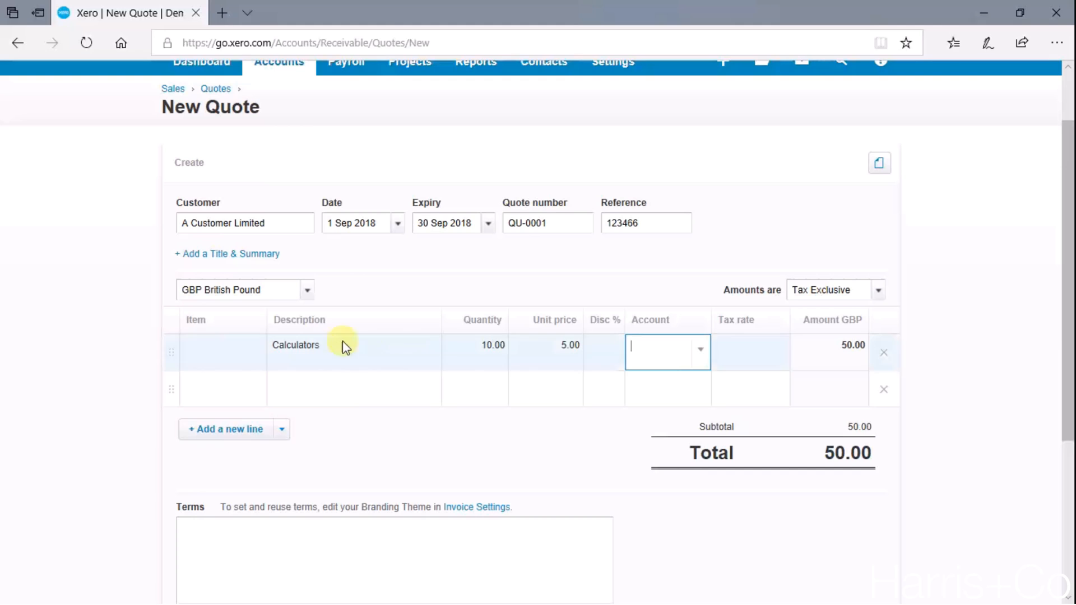
pyautogui.click(699, 351)
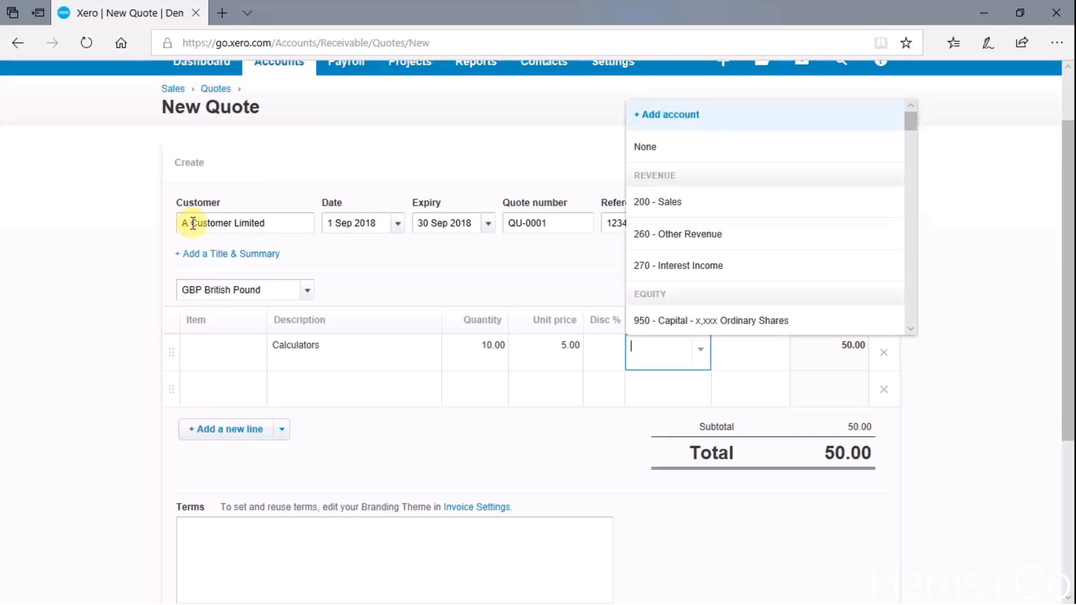
pyautogui.moveTo(278, 243)
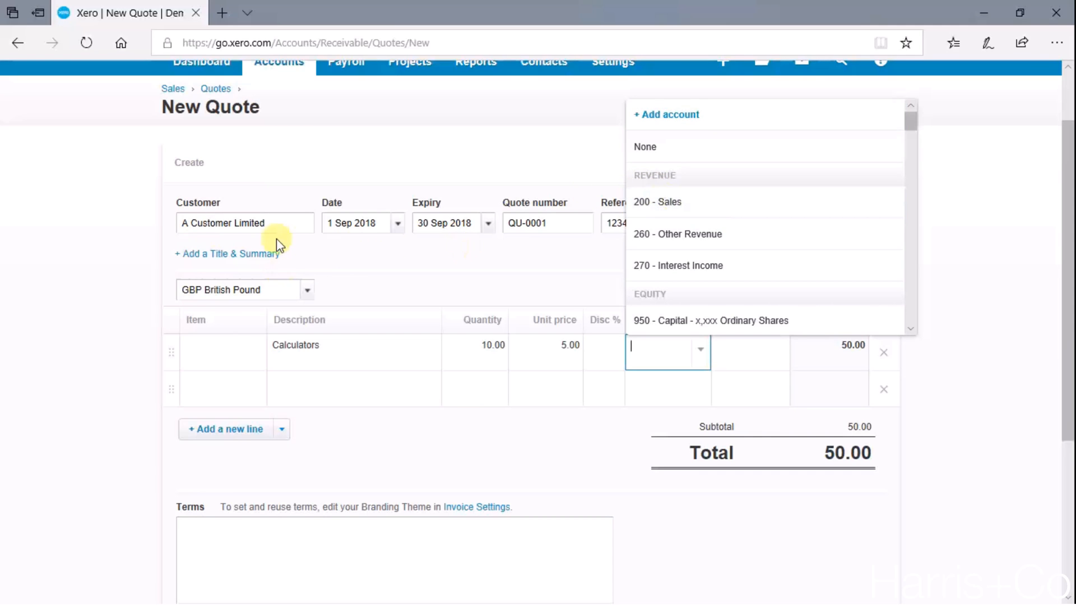
pyautogui.moveTo(271, 220)
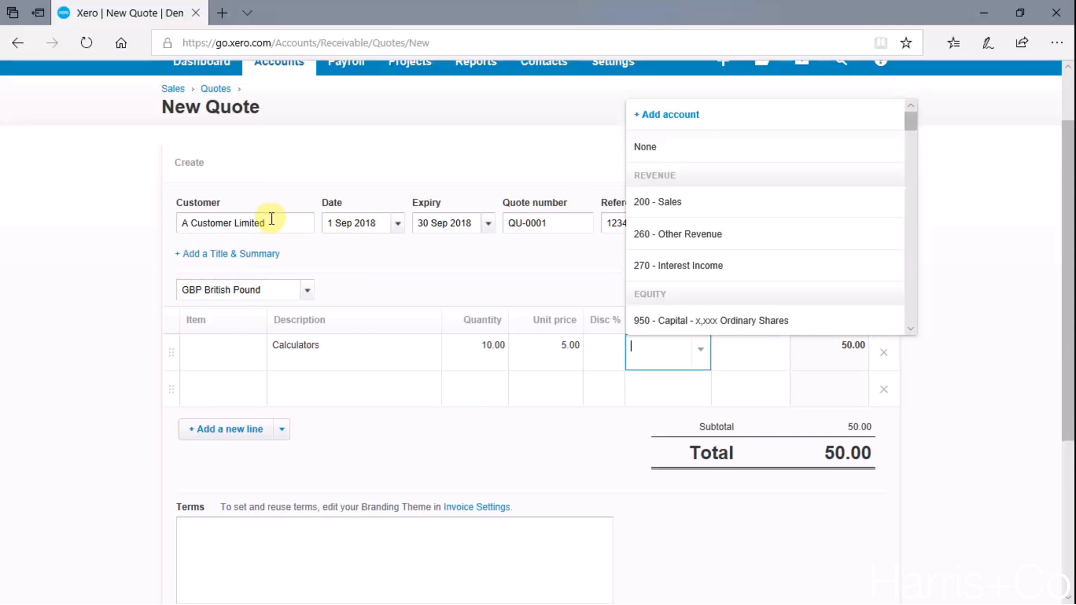
pyautogui.moveTo(679, 349)
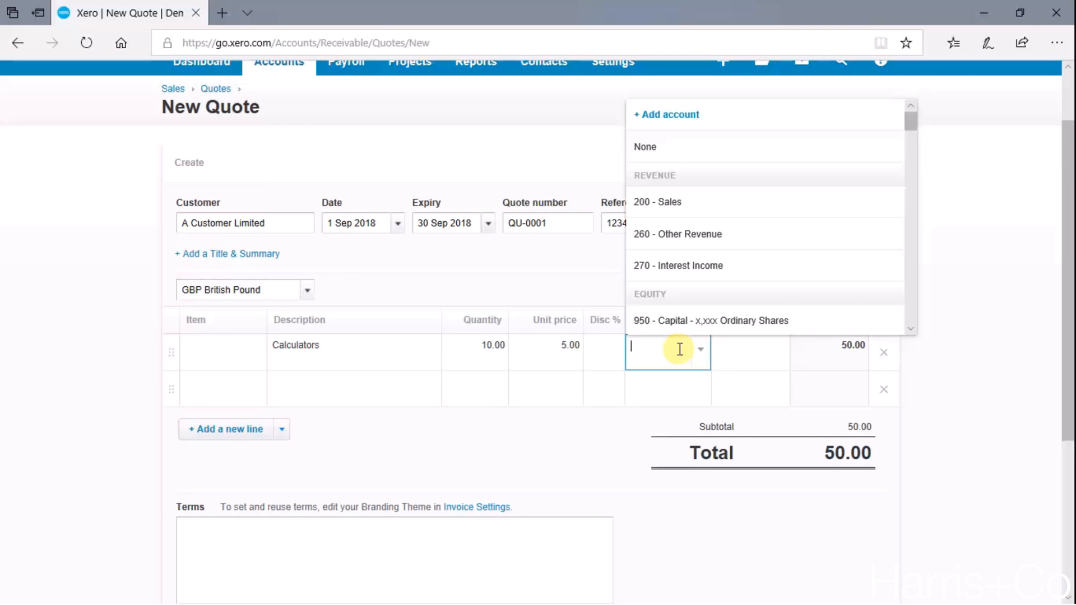
pyautogui.moveTo(673, 201)
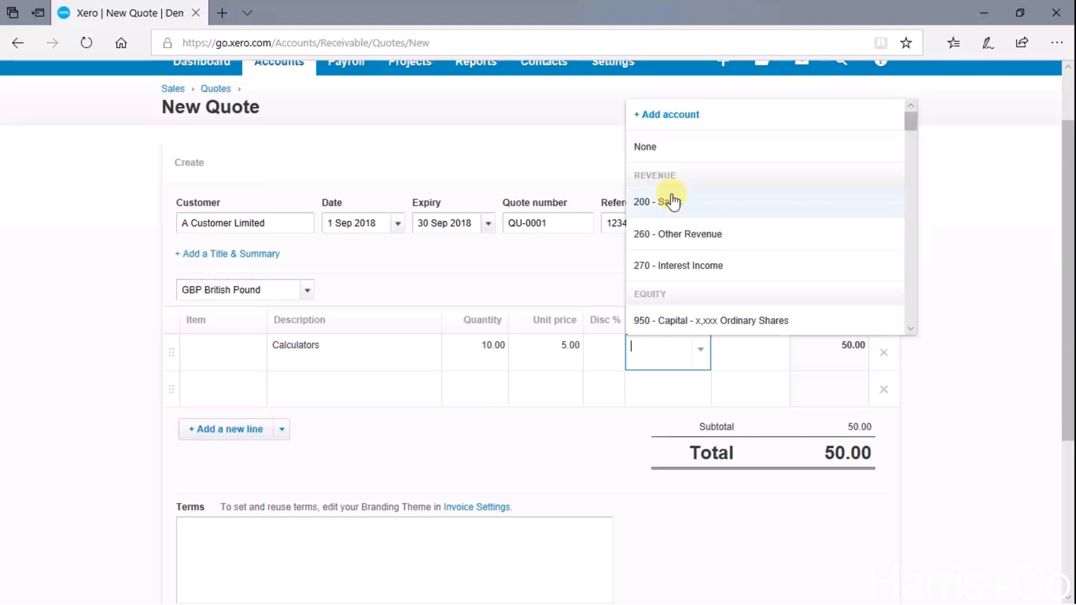
pyautogui.moveTo(670, 204)
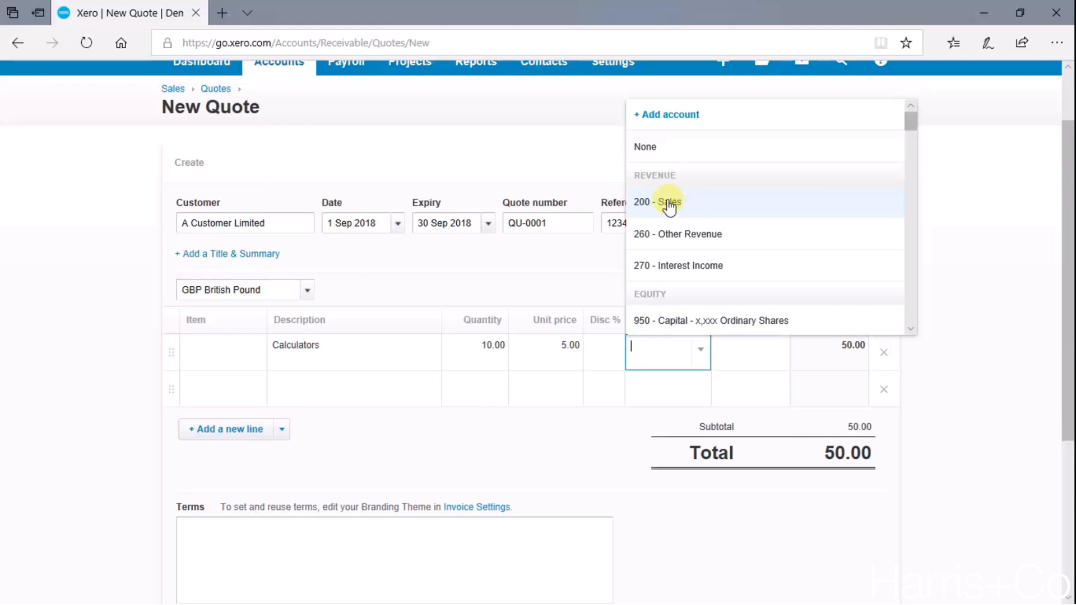
pyautogui.click(658, 201)
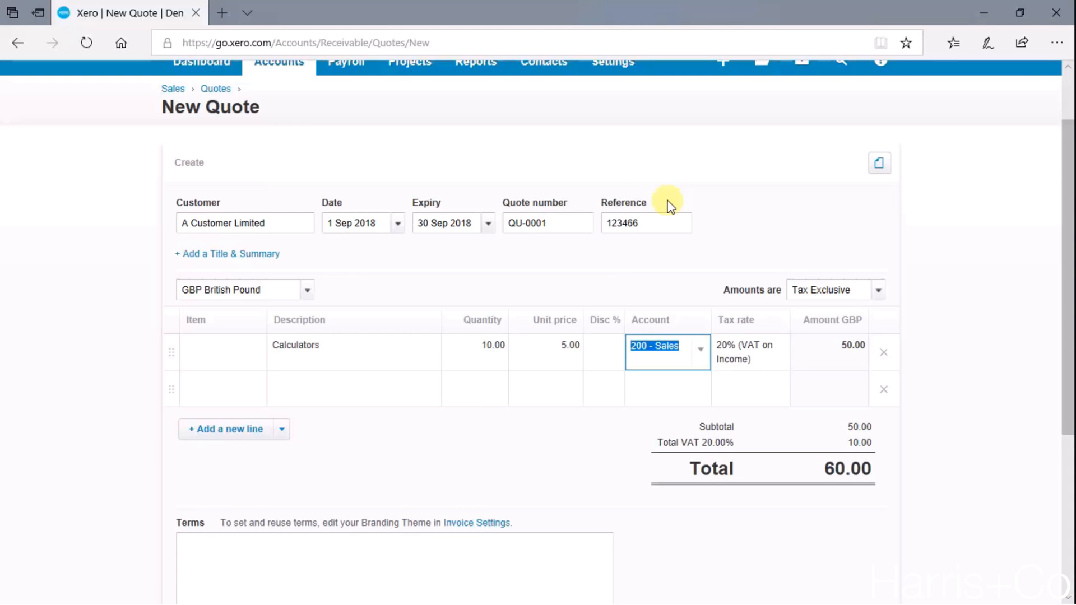
pyautogui.click(748, 352)
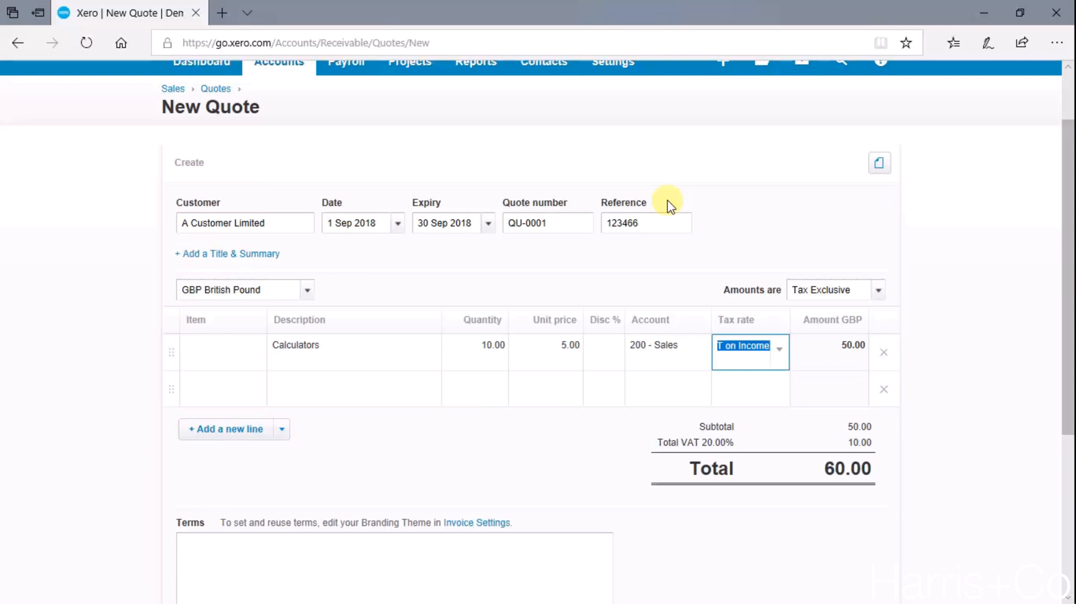
pyautogui.click(780, 352)
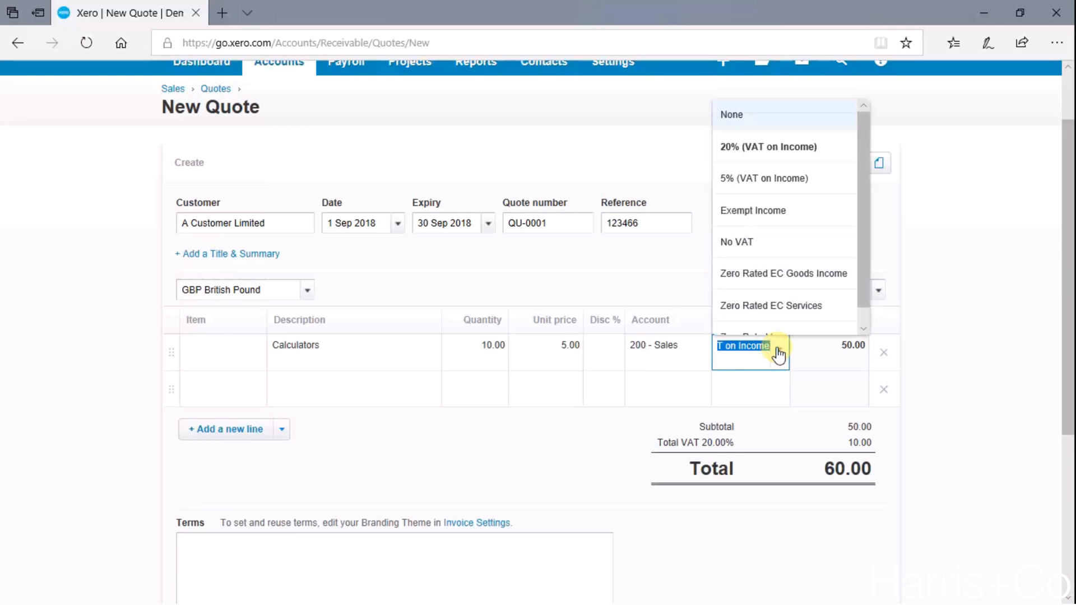
pyautogui.moveTo(785, 274)
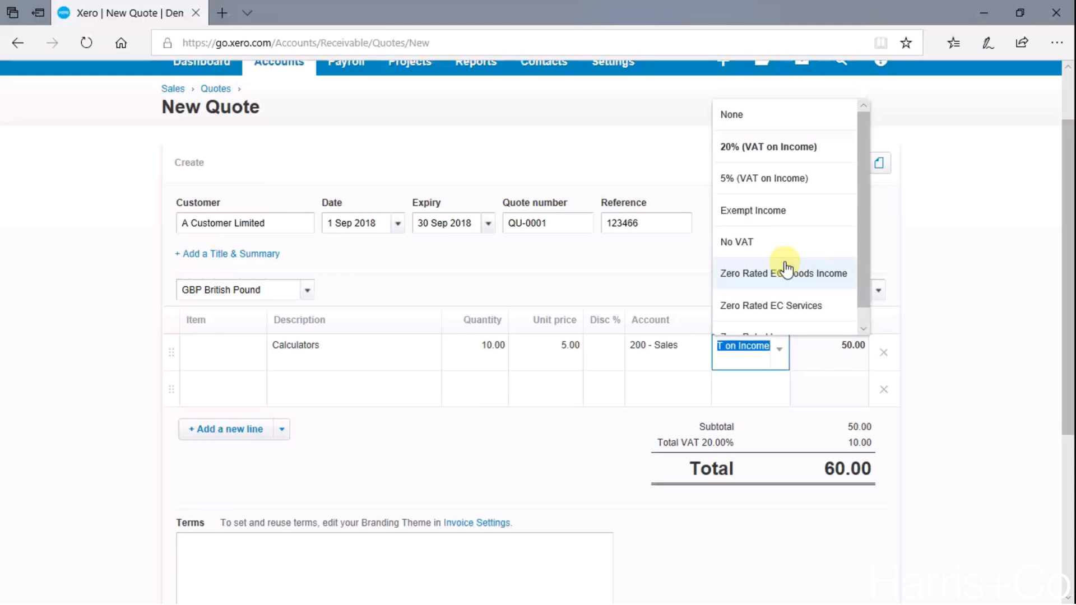
pyautogui.moveTo(769, 146)
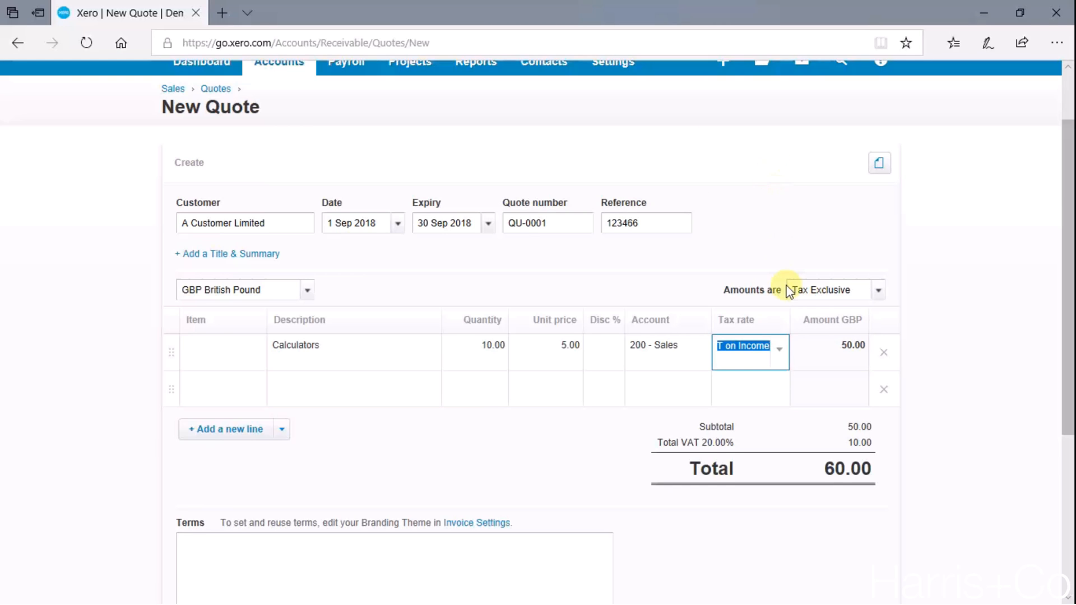
pyautogui.click(576, 388)
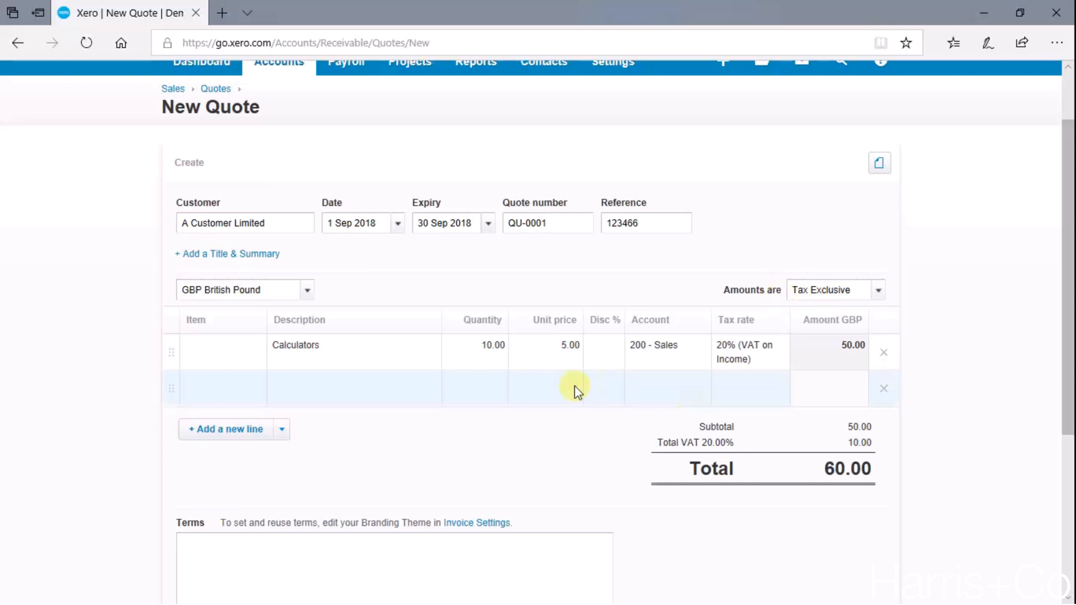
pyautogui.moveTo(875, 452)
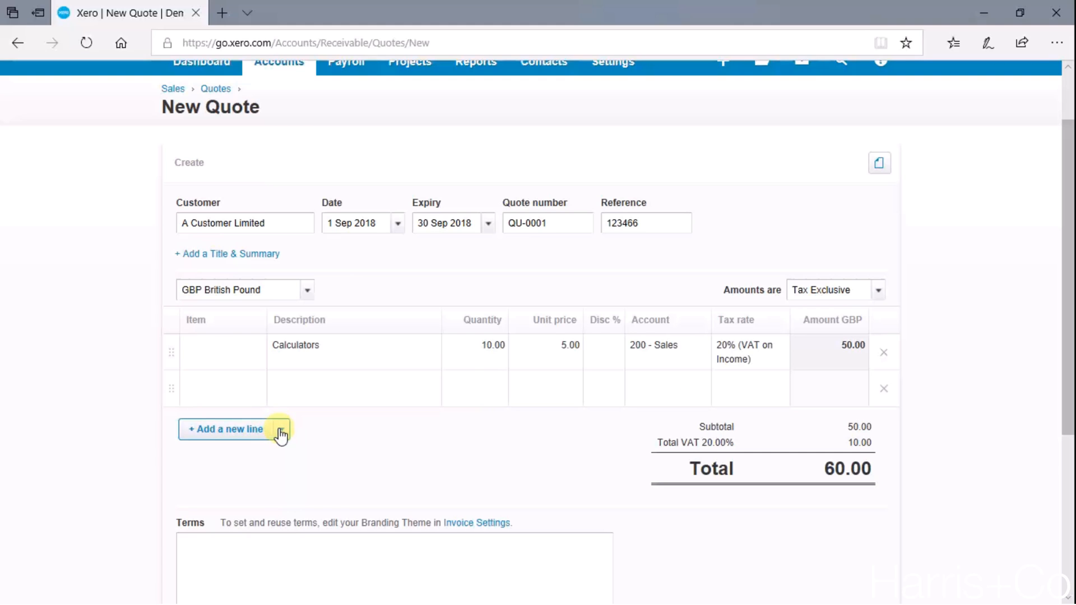
pyautogui.scroll(-3)
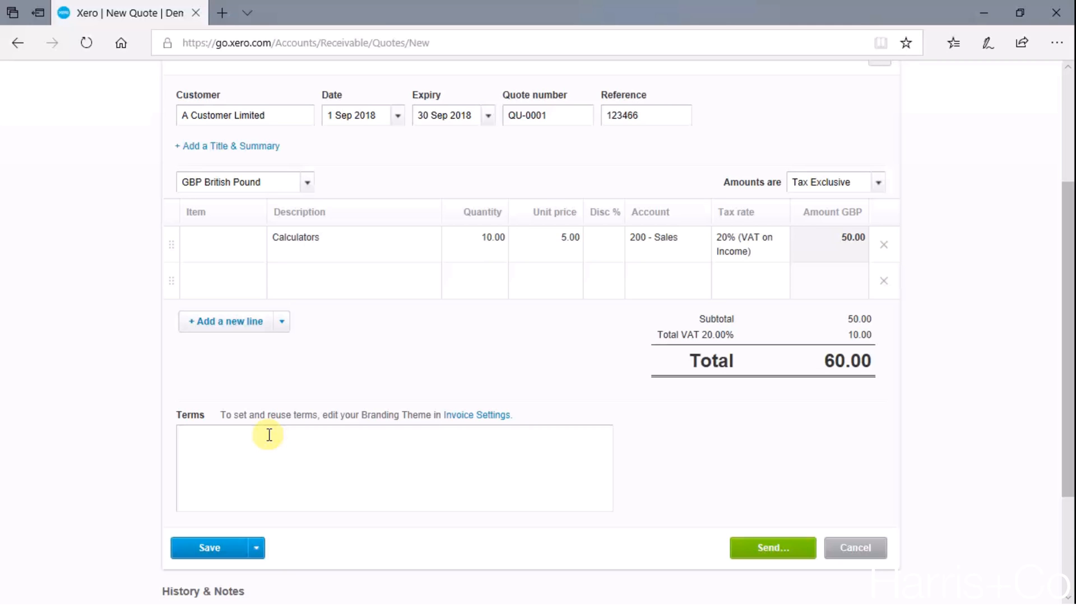
pyautogui.moveTo(772, 548)
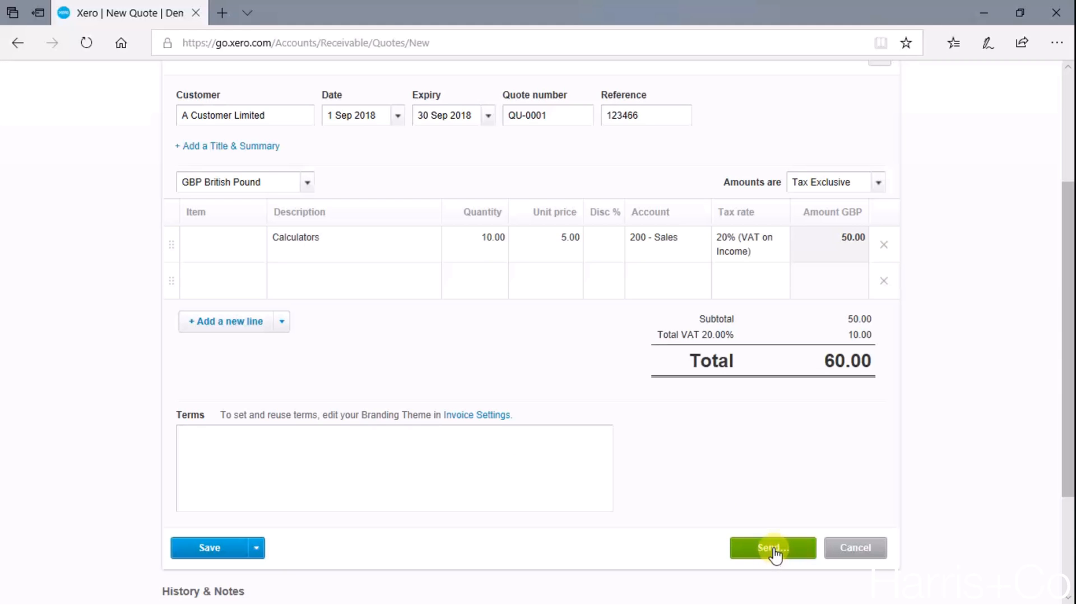
# Start sending QU-0001 by email using the Basic template for subject and message
pyautogui.click(772, 548)
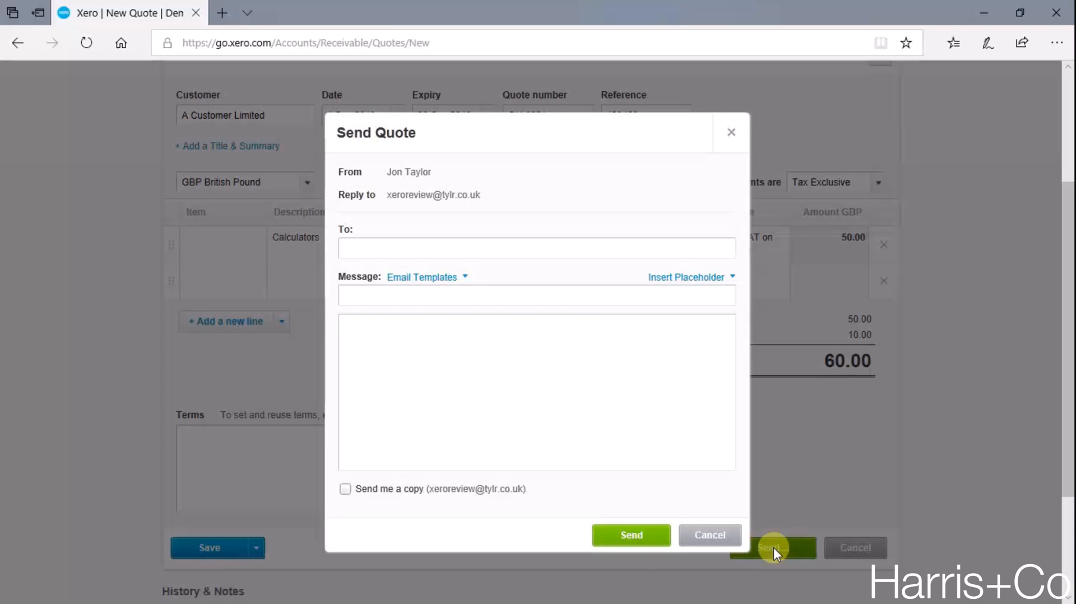
pyautogui.click(426, 277)
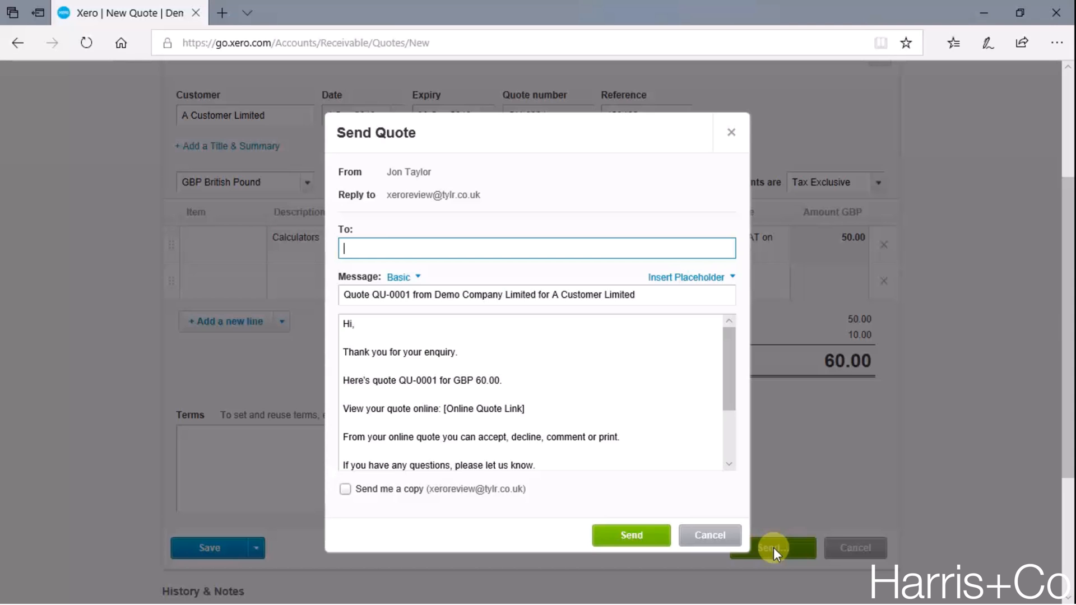
pyautogui.moveTo(900, 519)
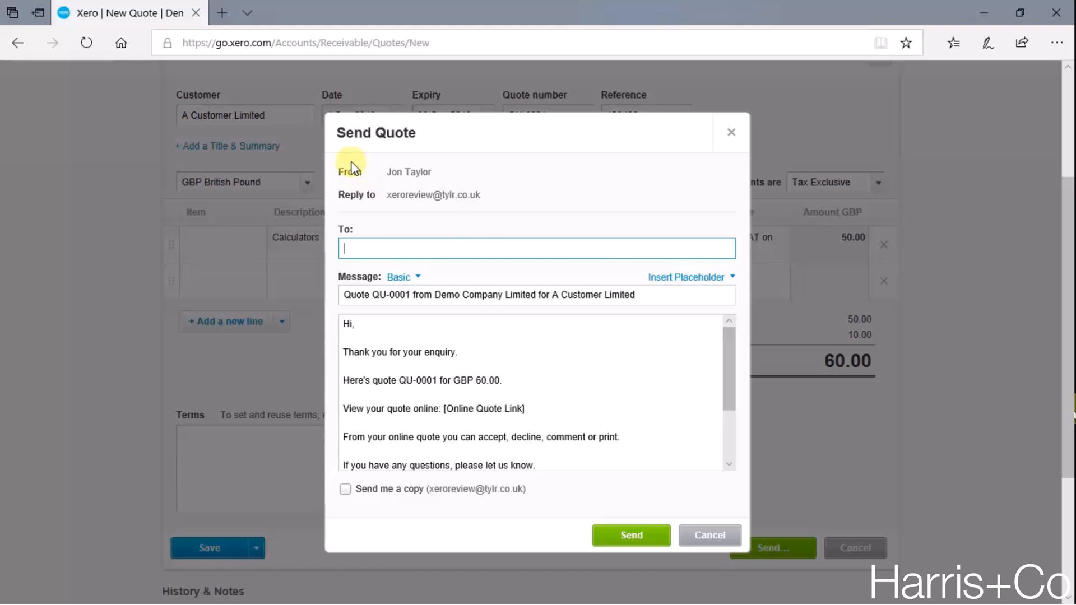
pyautogui.moveTo(528, 227)
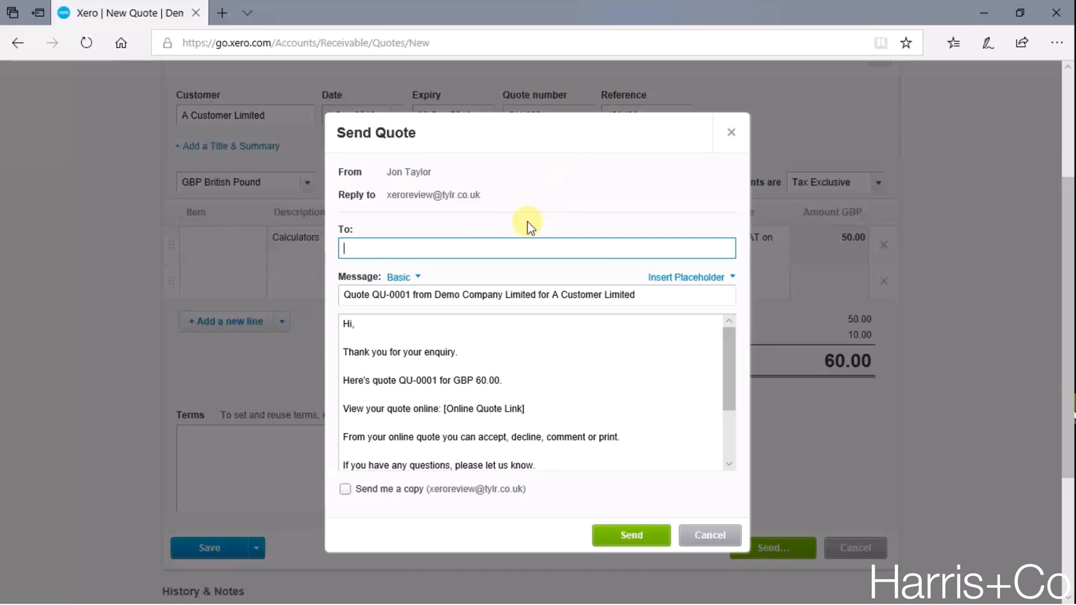
pyautogui.moveTo(498, 248)
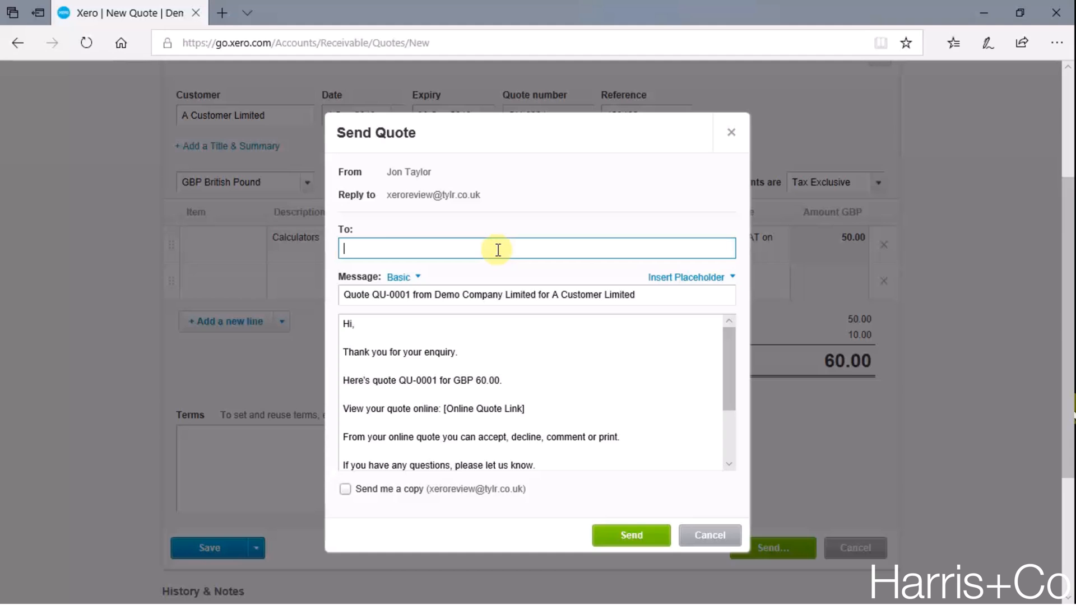
pyautogui.write('aaaa@aaa.co.uk')
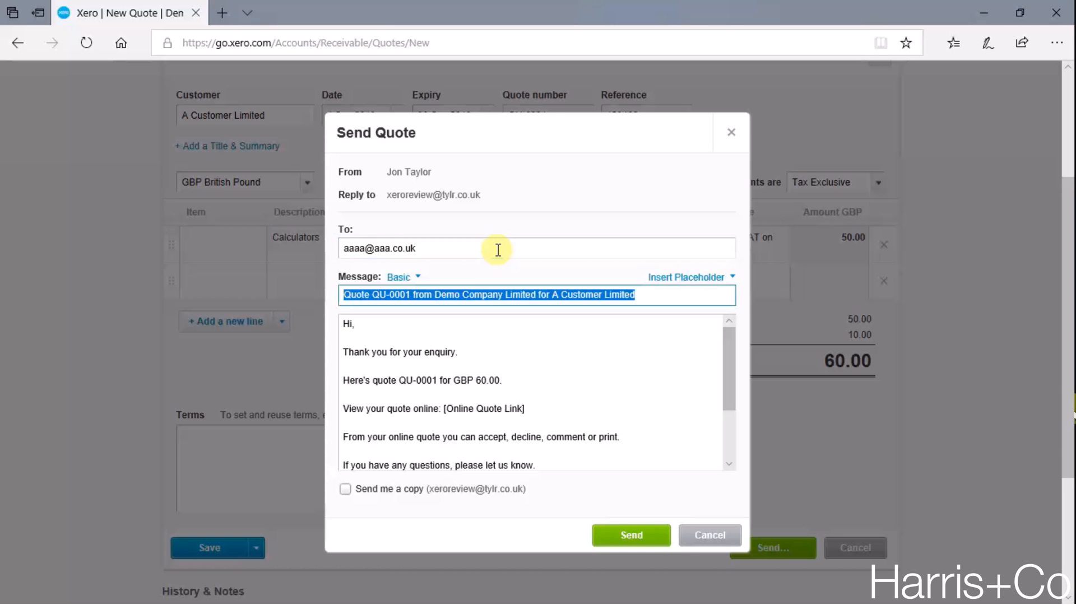
pyautogui.moveTo(510, 313)
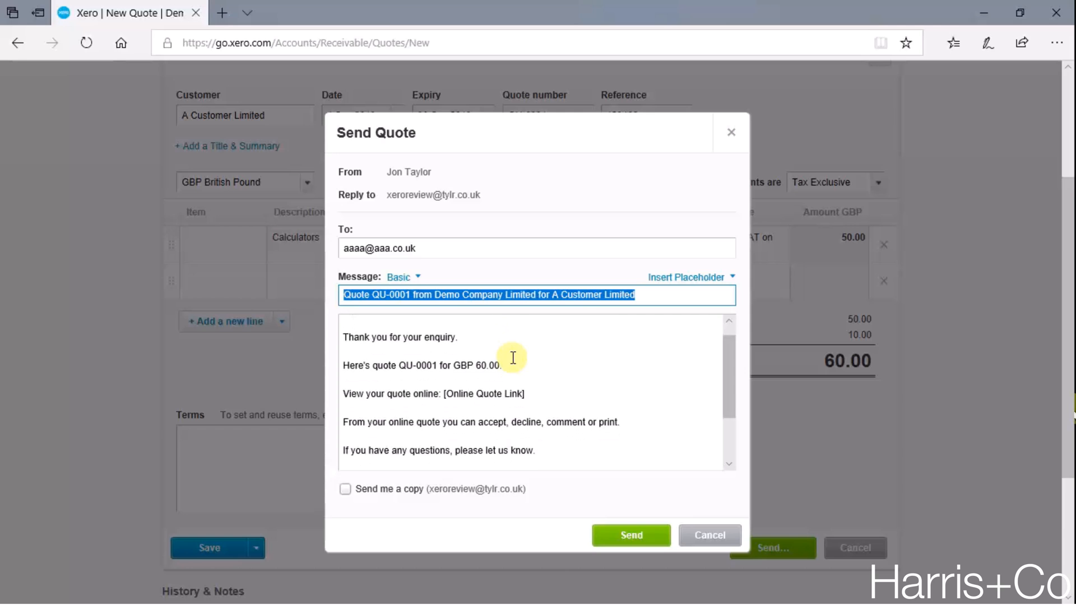
pyautogui.scroll(-3)
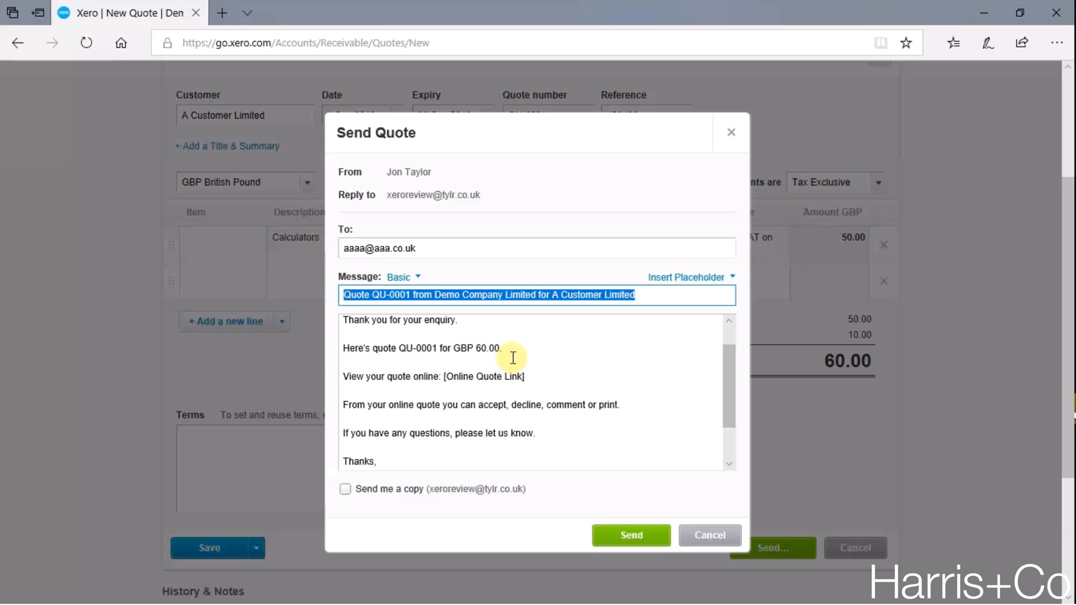
pyautogui.moveTo(406, 348)
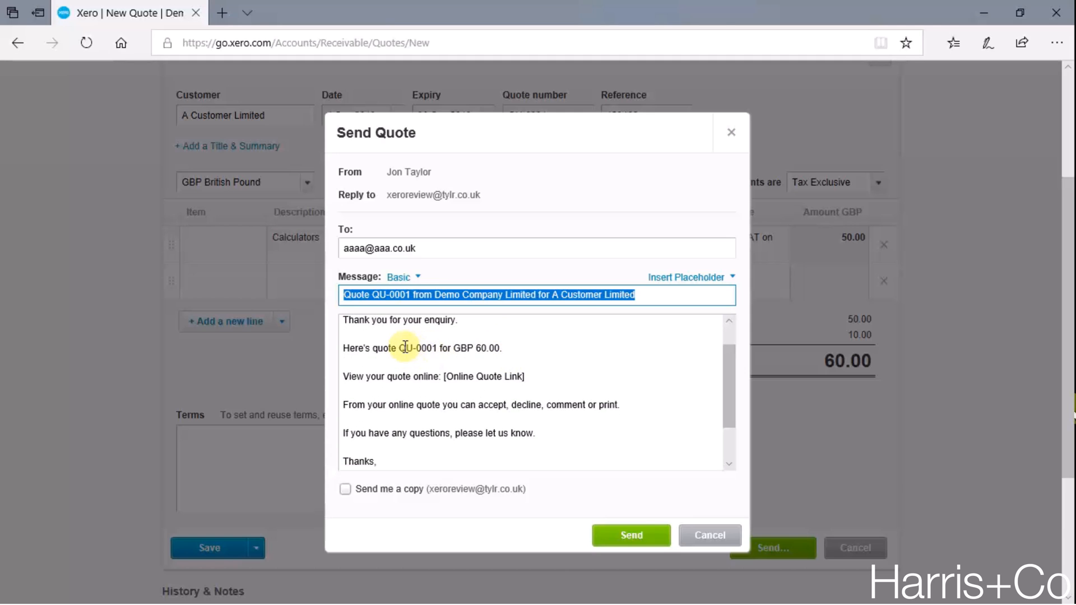
pyautogui.moveTo(477, 357)
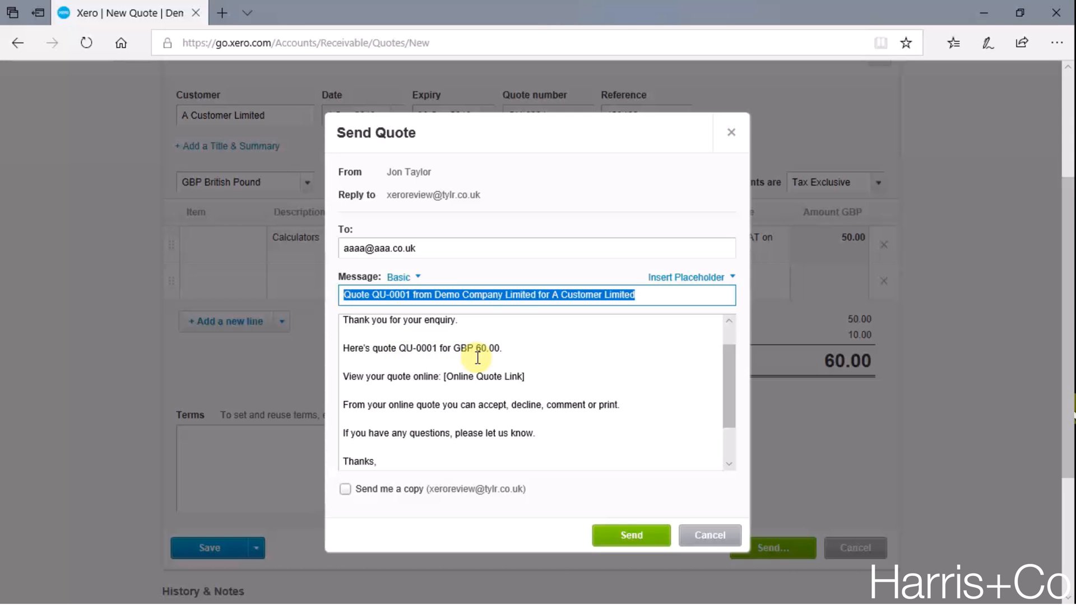
pyautogui.moveTo(524, 408)
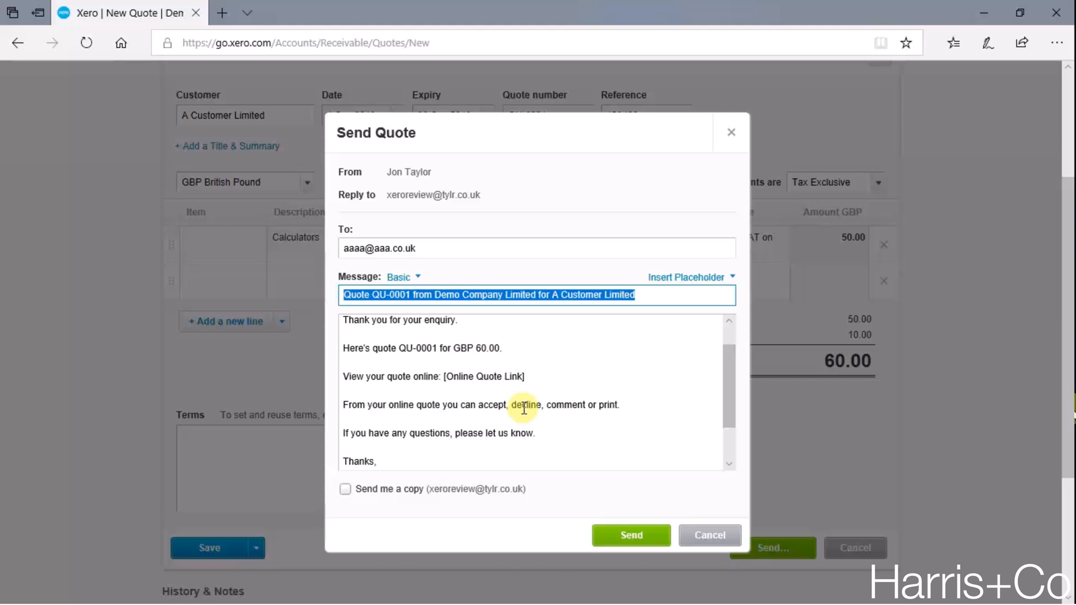
pyautogui.click(630, 536)
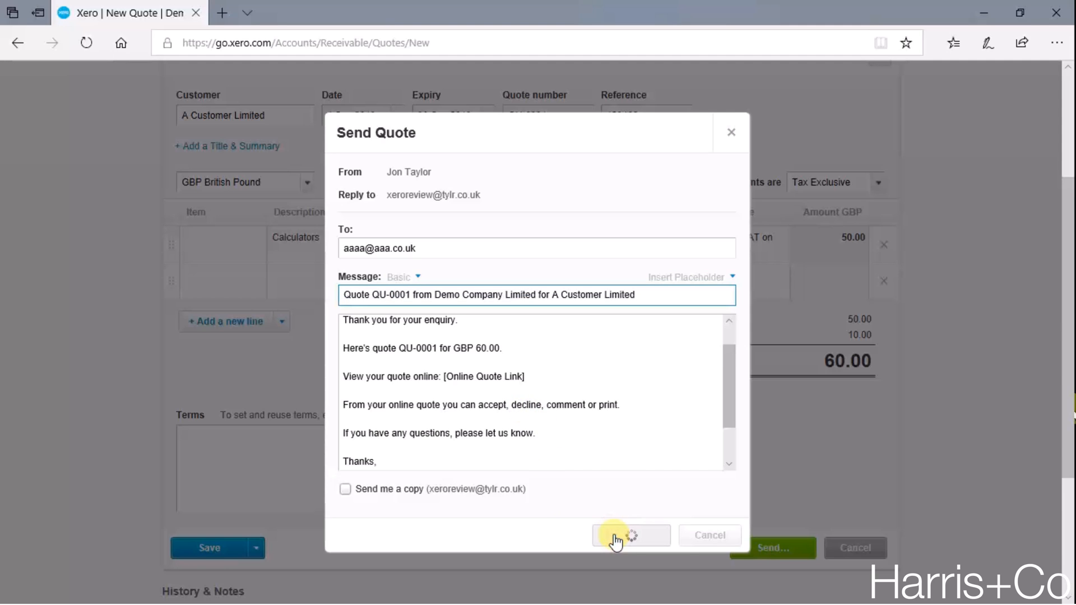
pyautogui.click(630, 536)
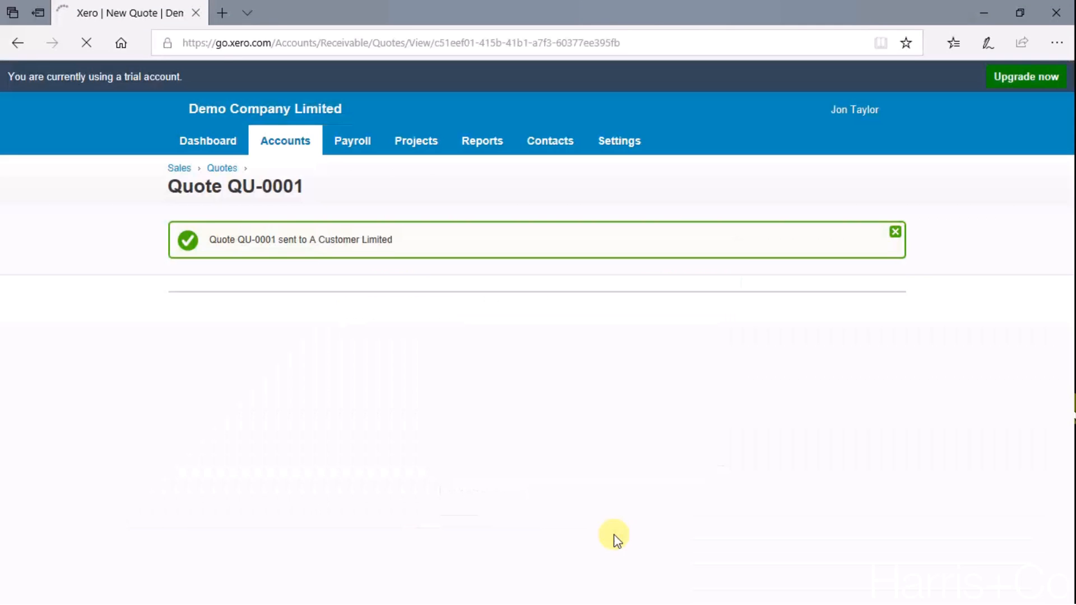